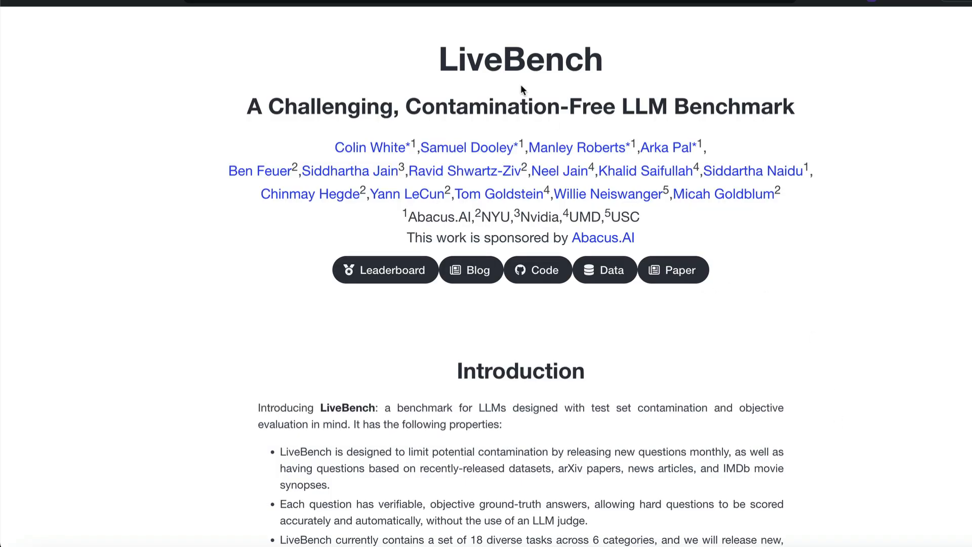
# - Review the LiveBench subtitle and scroll down to the leaderboard table
pyautogui.doubleClick(520, 59)
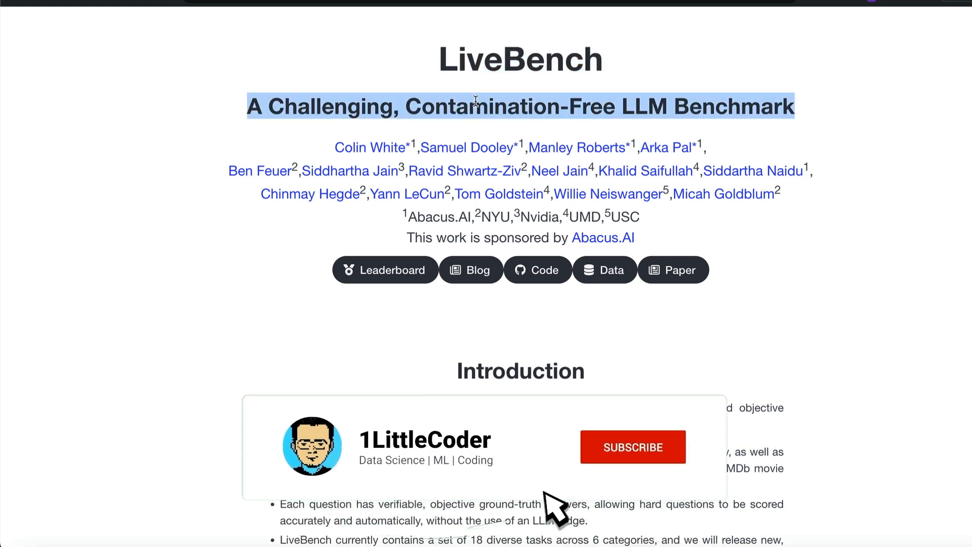
pyautogui.click(632, 446)
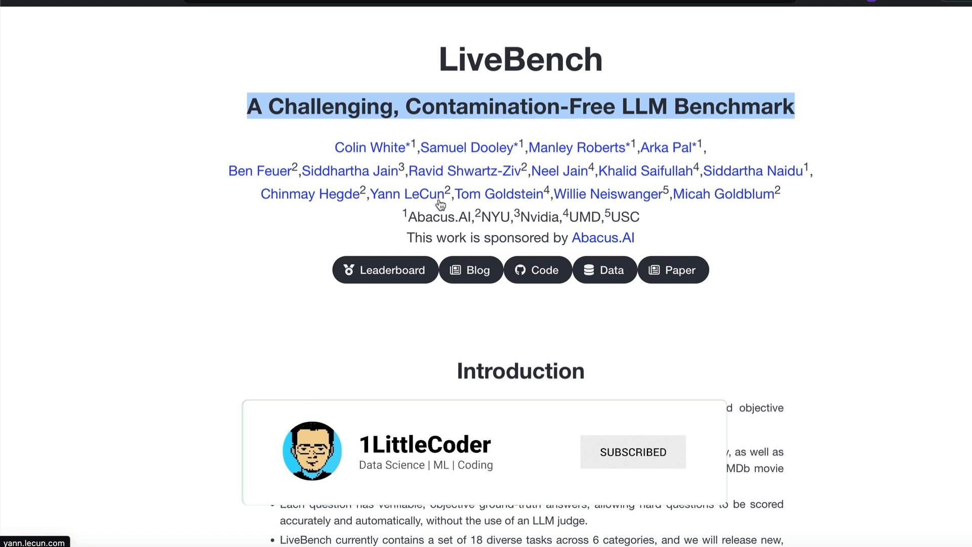
pyautogui.scroll(-3)
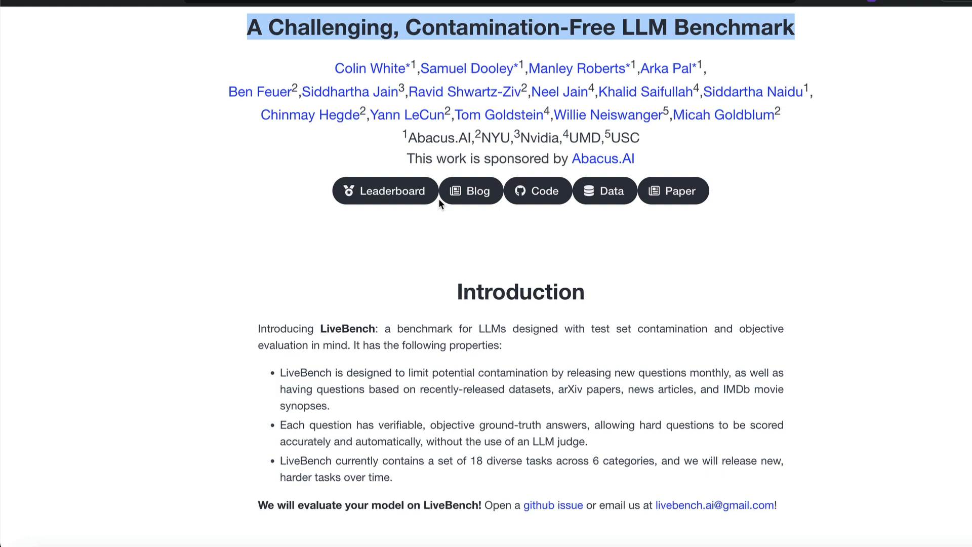
pyautogui.scroll(-3)
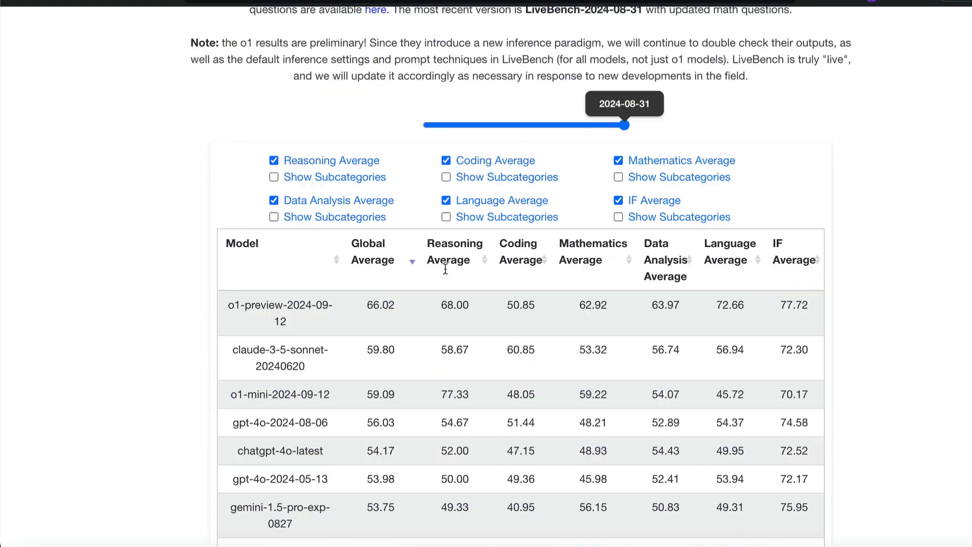
pyautogui.scroll(-3)
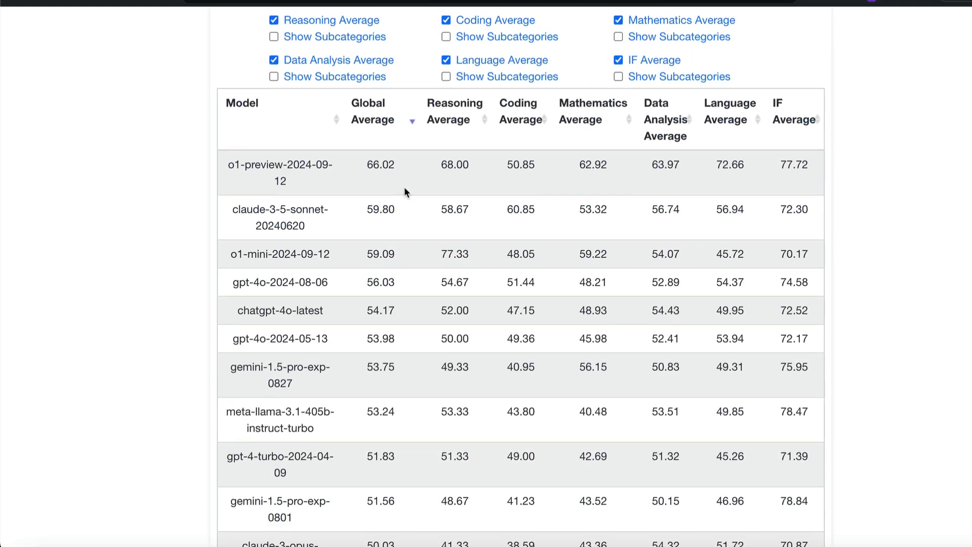
pyautogui.moveTo(230, 169)
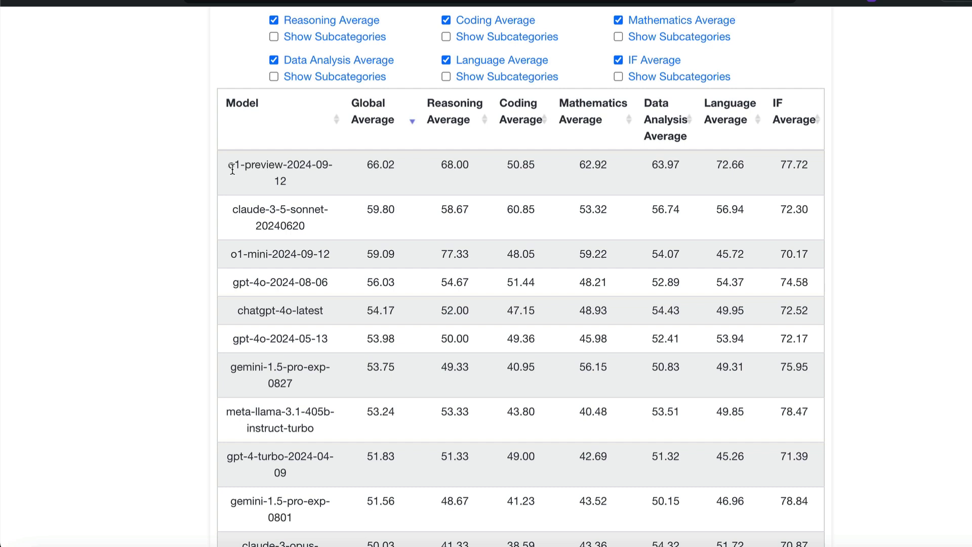
pyautogui.moveTo(395, 183)
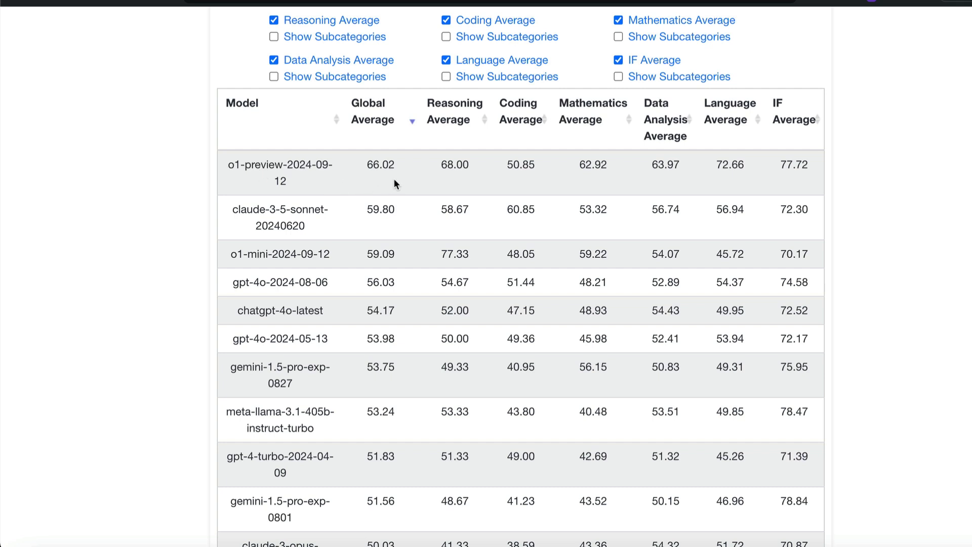
# - Rank the leaderboard by Reasoning Average so o1-mini-2024-09-12 leads with 77.33
pyautogui.doubleClick(380, 164)
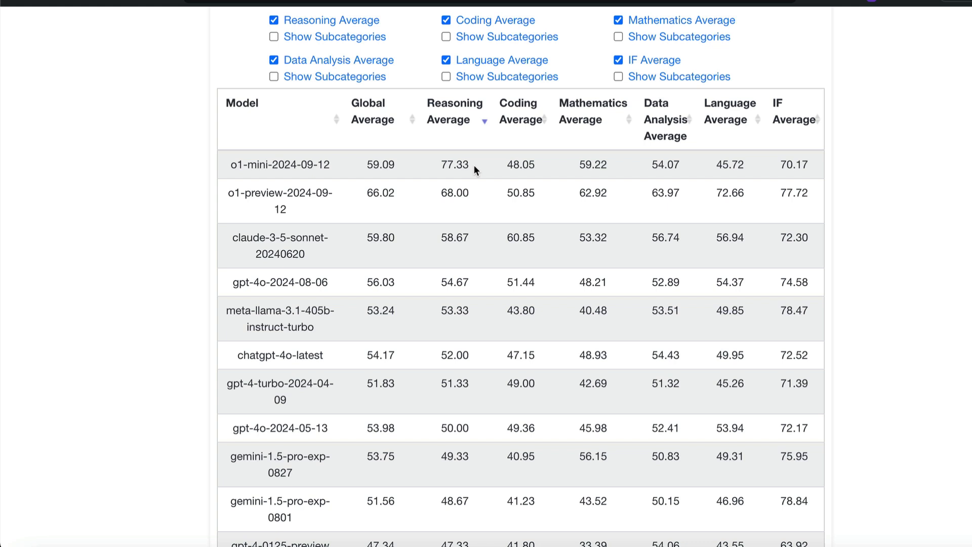
pyautogui.doubleClick(454, 192)
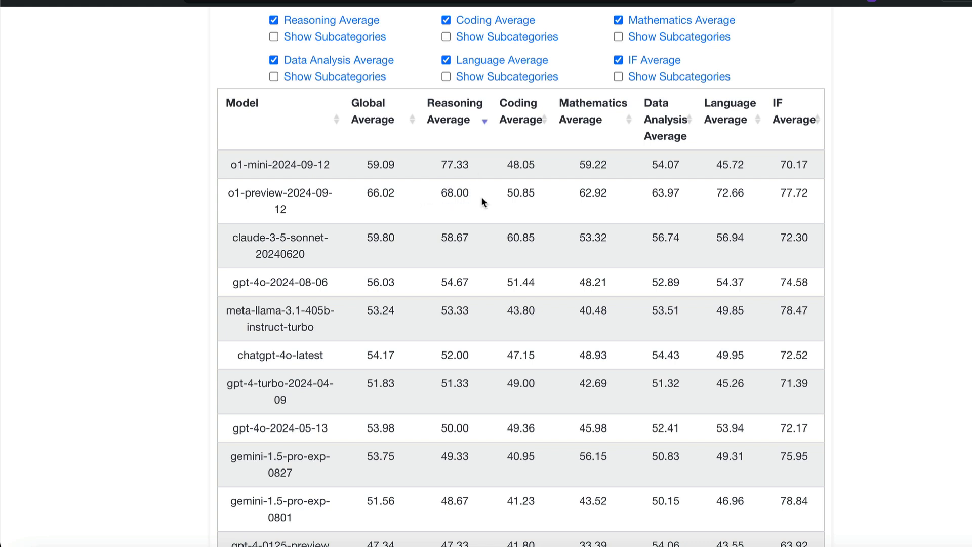
pyautogui.moveTo(441, 244)
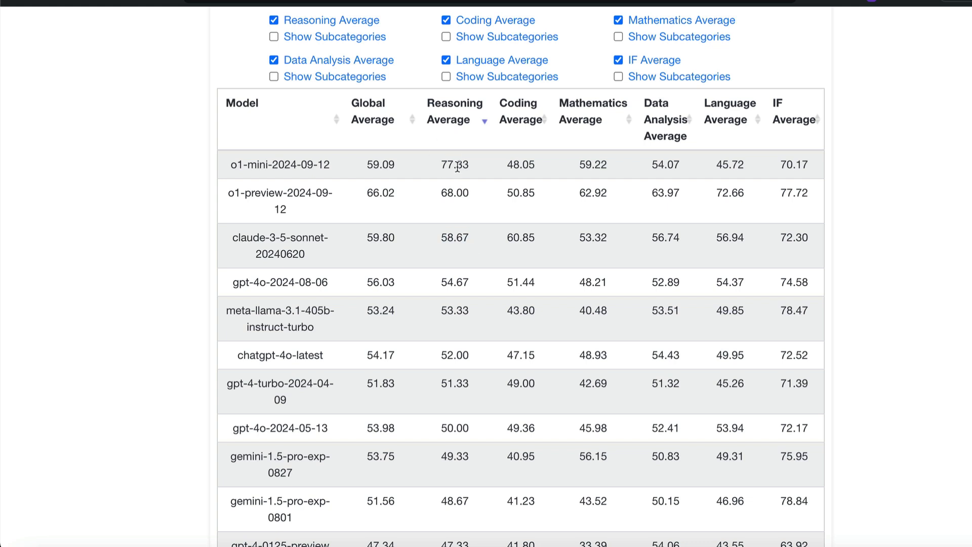
pyautogui.moveTo(476, 163)
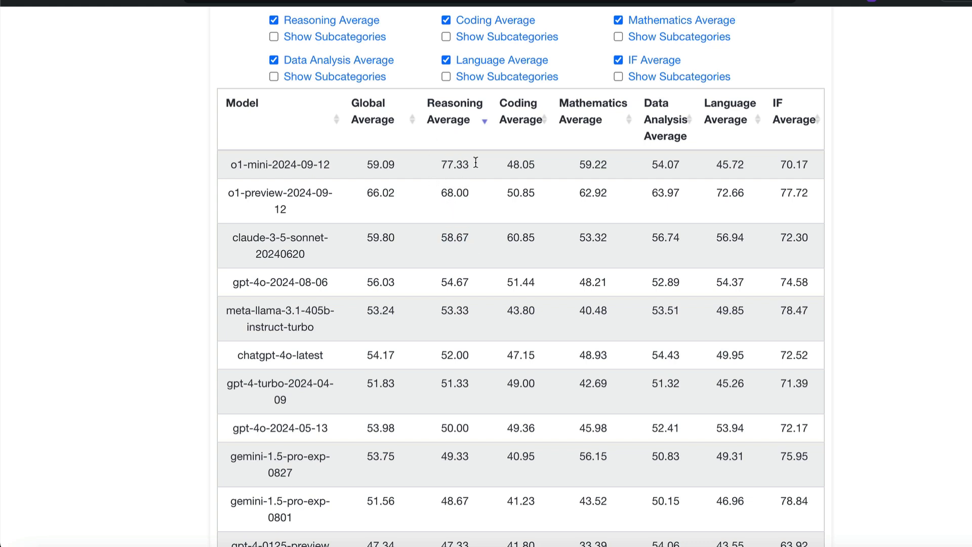
pyautogui.moveTo(479, 166)
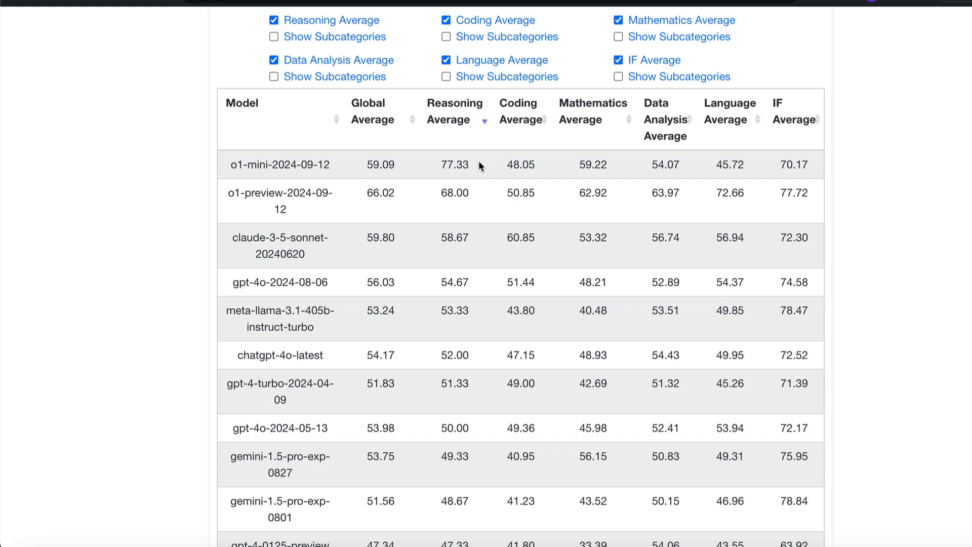
# - Rank models by Mathematics, Data Analysis and IF averages in turn, then by Global Average again
pyautogui.click(520, 120)
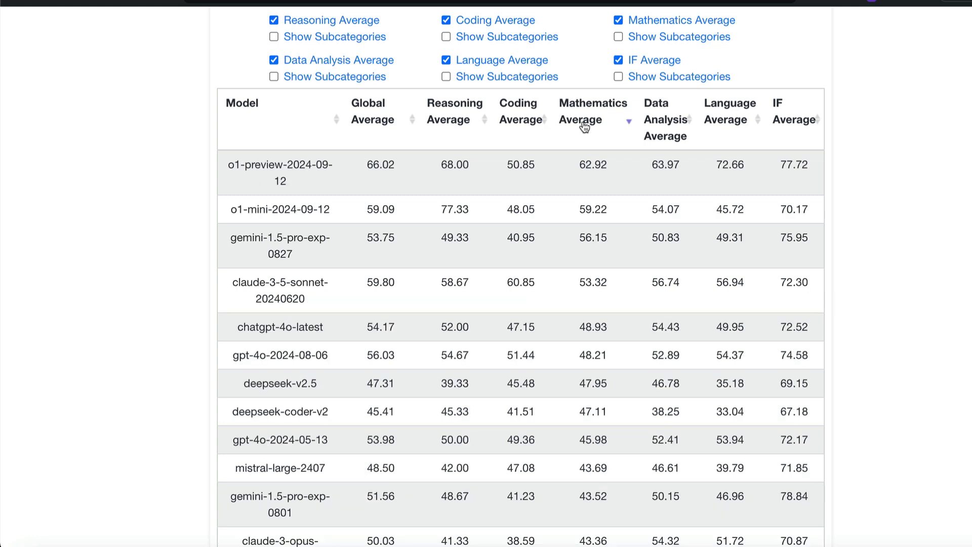
pyautogui.moveTo(665, 125)
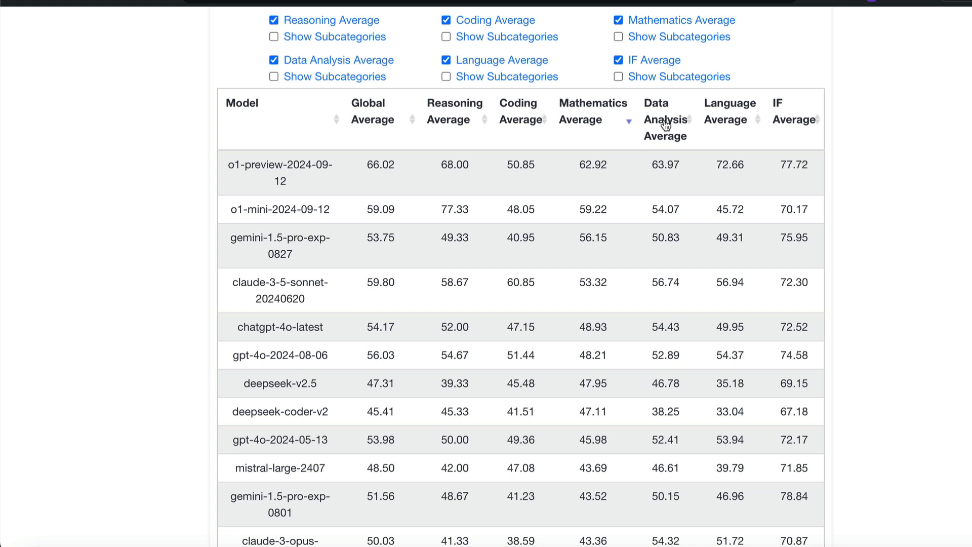
pyautogui.click(691, 120)
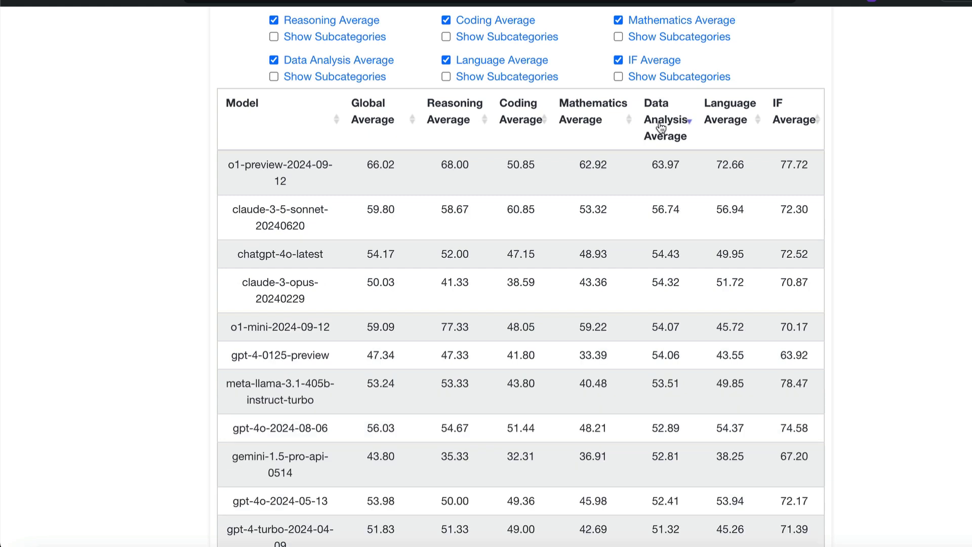
pyautogui.moveTo(661, 209)
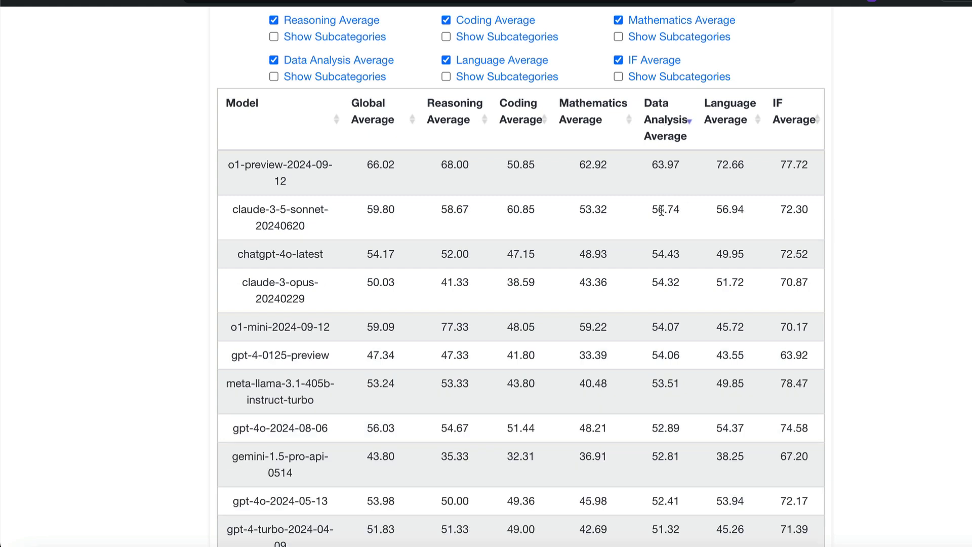
pyautogui.click(728, 119)
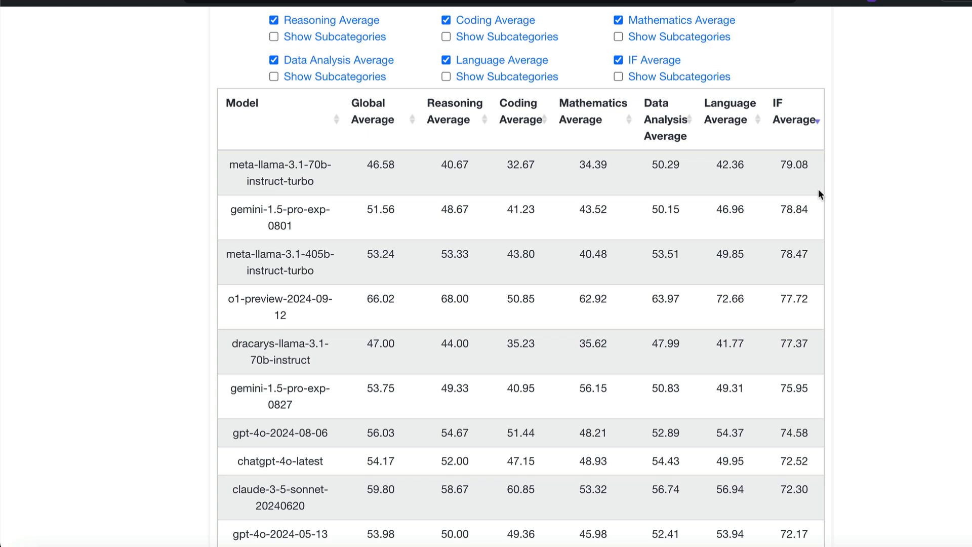
pyautogui.moveTo(812, 195)
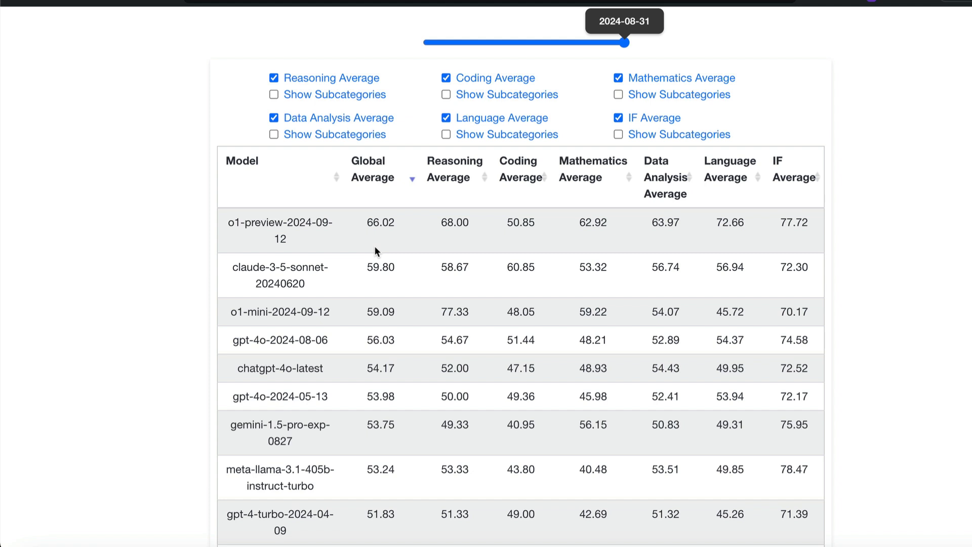
pyautogui.moveTo(407, 236)
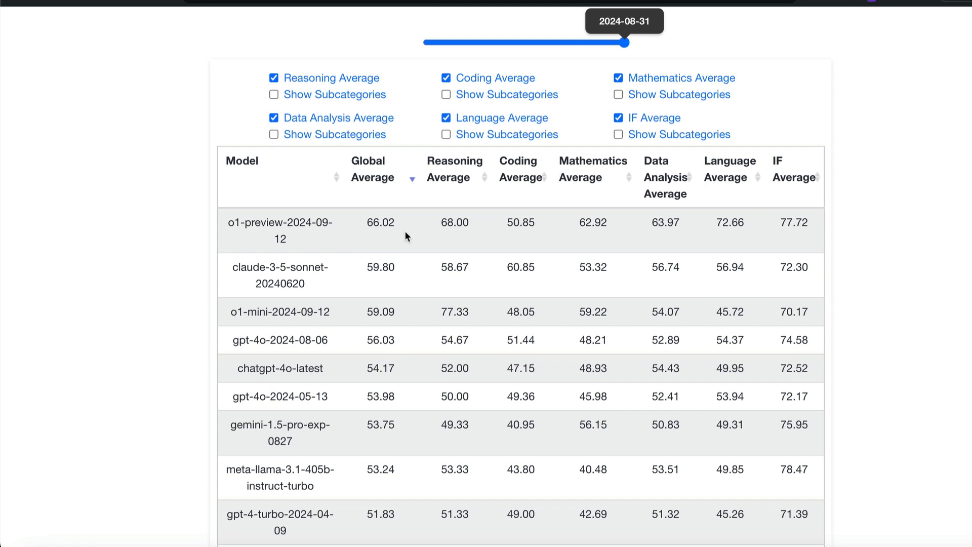
pyautogui.moveTo(382, 281)
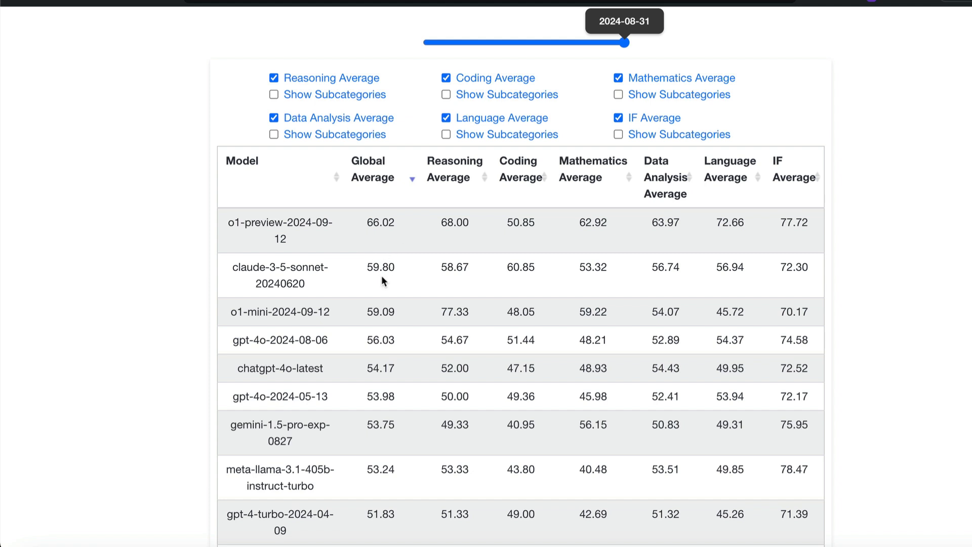
pyautogui.moveTo(365, 316)
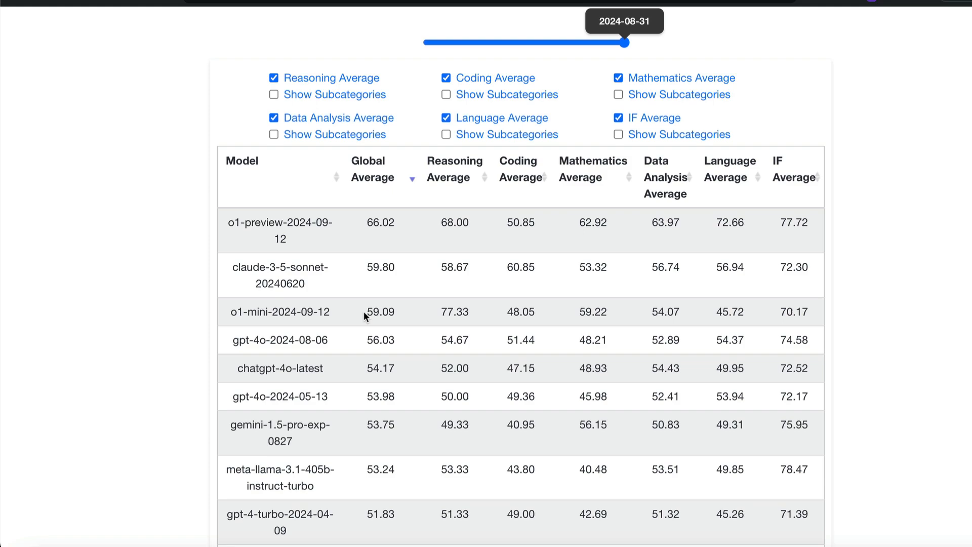
pyautogui.doubleClick(380, 312)
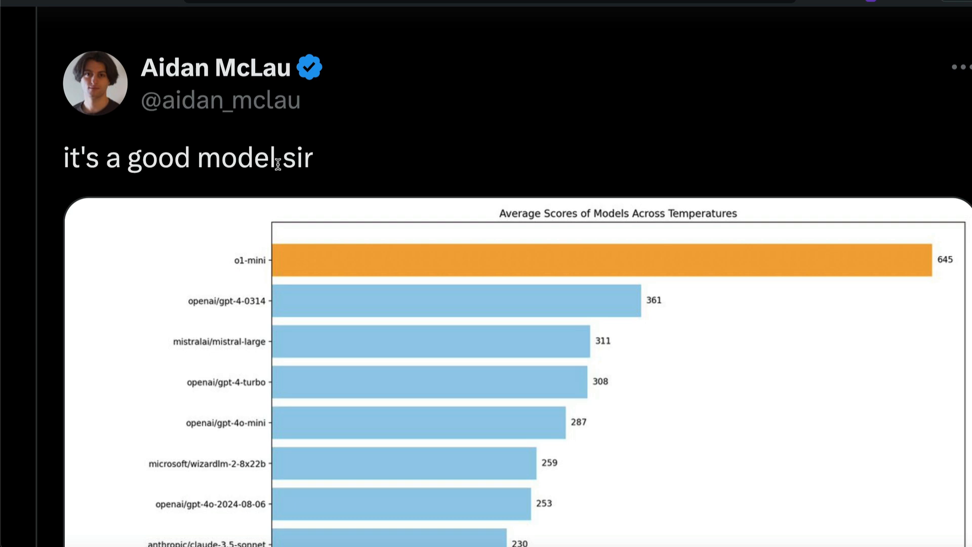
# - Scroll through the post's average-scores chart where o1-mini leads with 645 to the author's replies
pyautogui.scroll(-3)
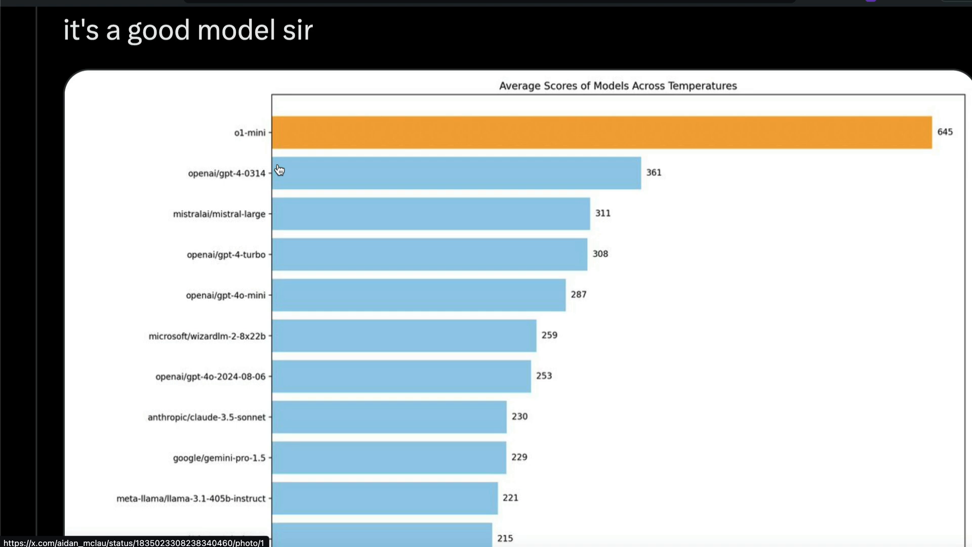
pyautogui.scroll(-3)
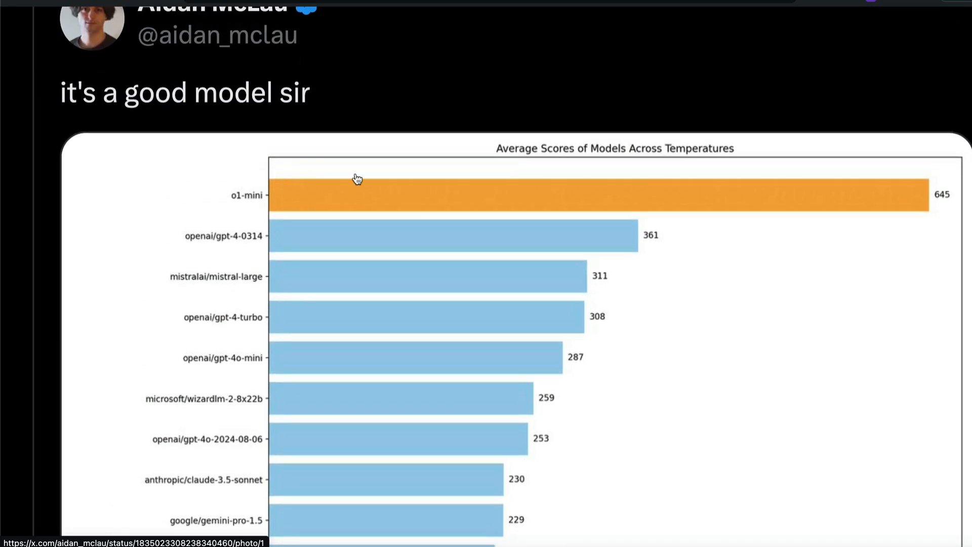
pyautogui.scroll(-3)
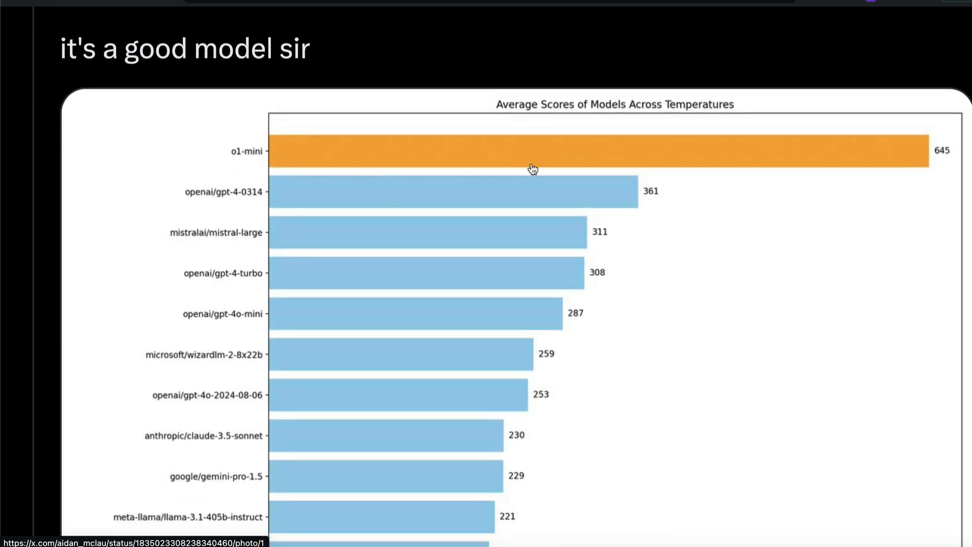
pyautogui.scroll(-3)
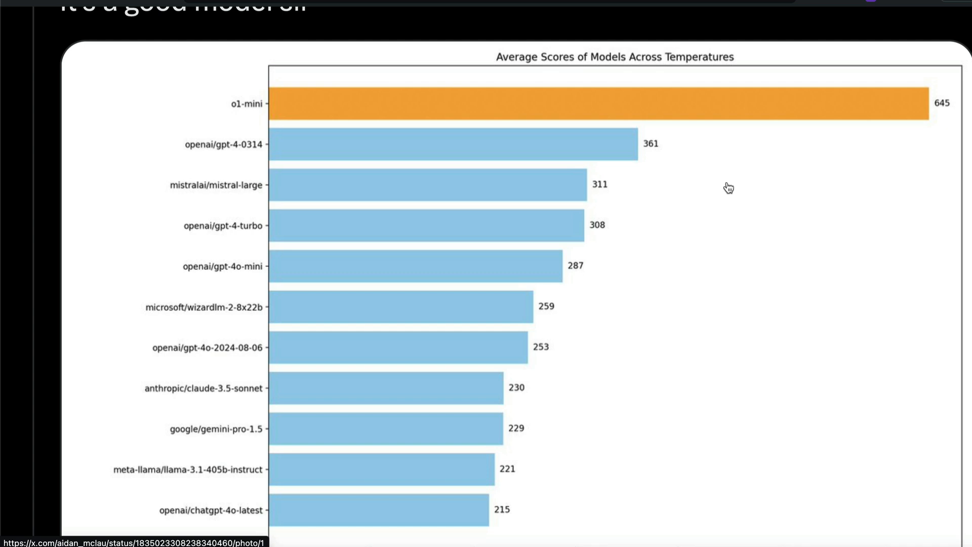
pyautogui.moveTo(304, 171)
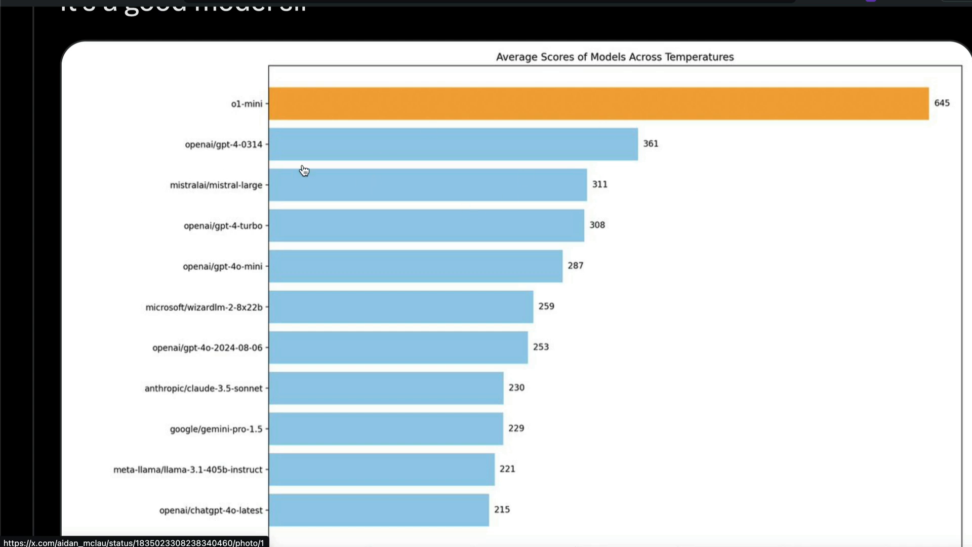
pyautogui.moveTo(666, 148)
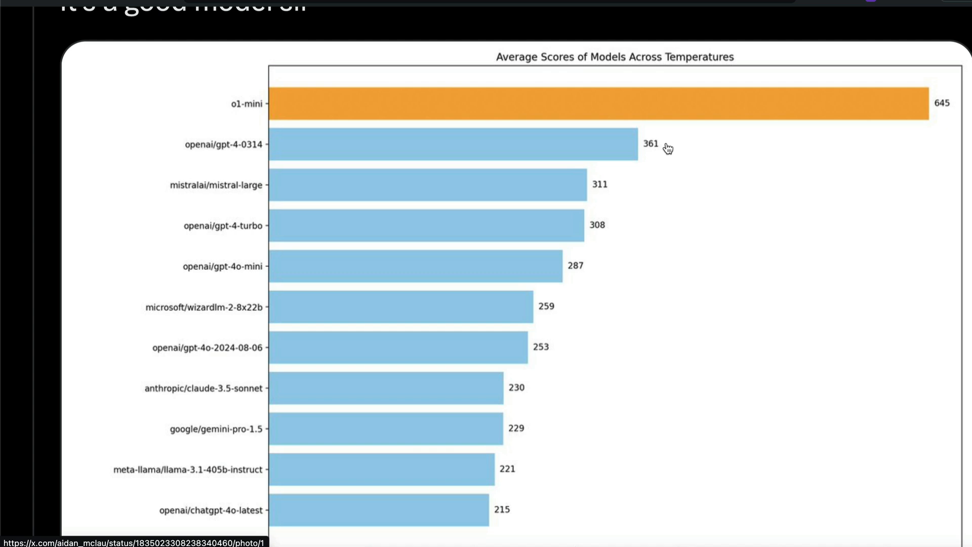
pyautogui.moveTo(721, 147)
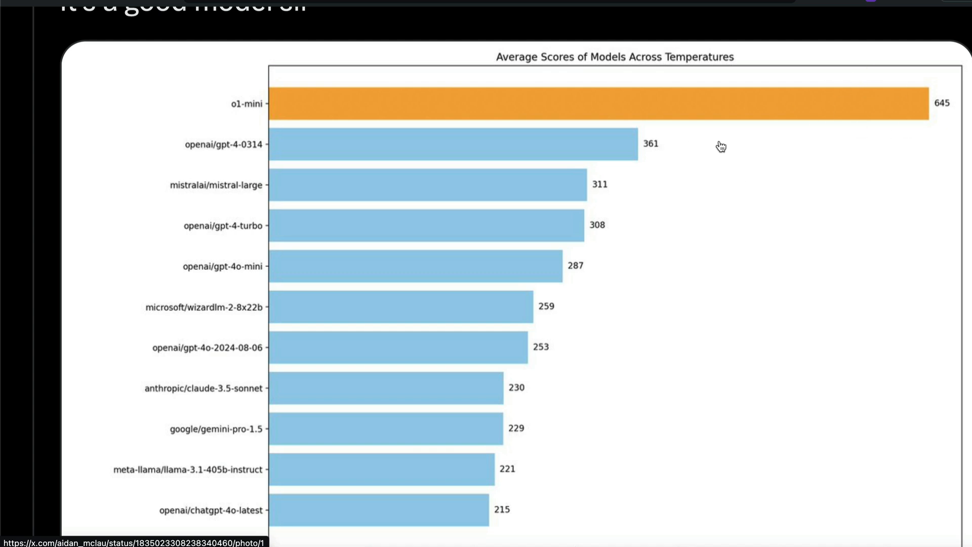
pyautogui.moveTo(480, 308)
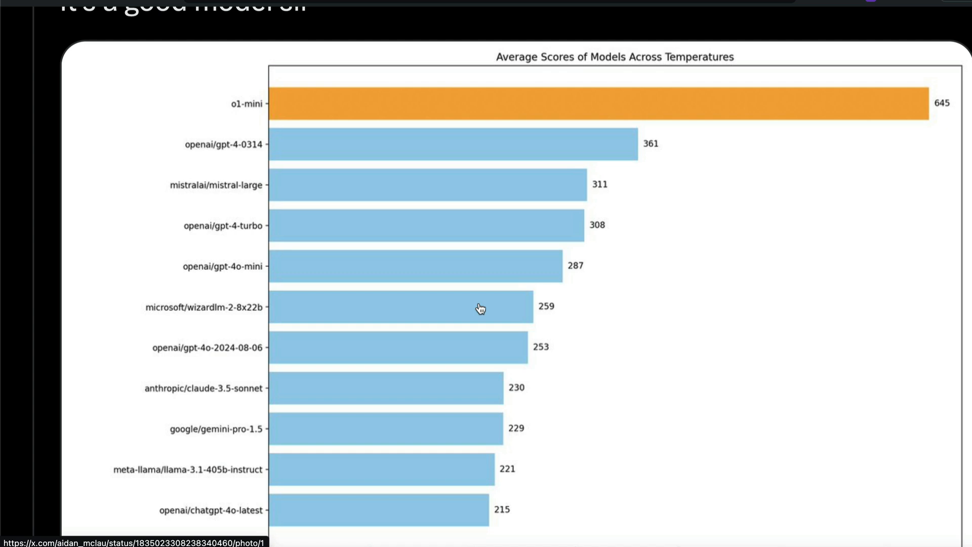
pyautogui.scroll(-3)
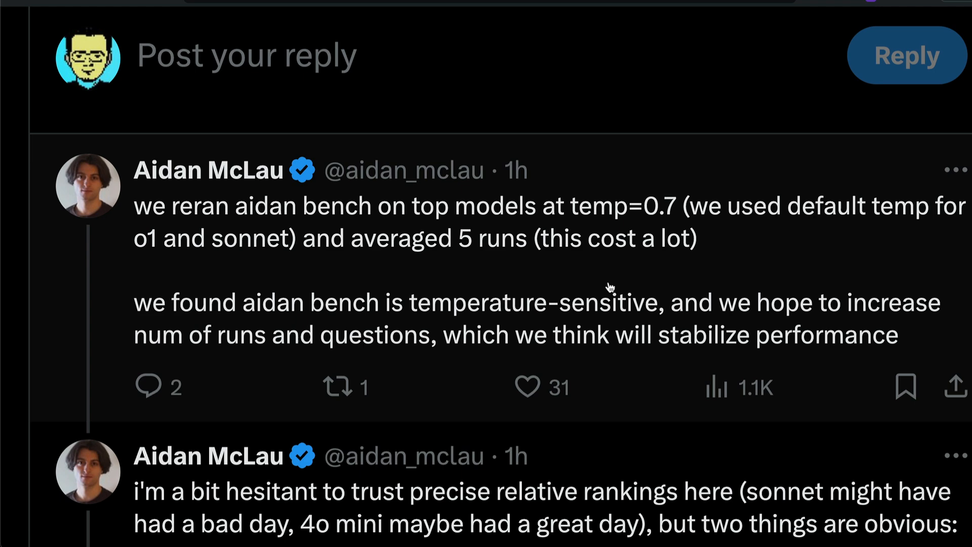
# - Read the follow-up replies on temperature reruns down to the Thursday-to-Saturday o1 run
pyautogui.scroll(-3)
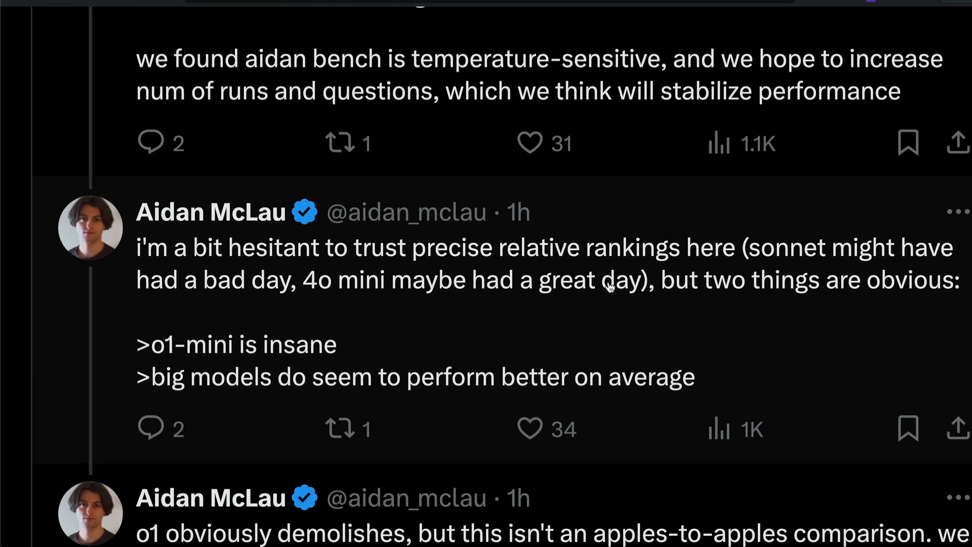
pyautogui.scroll(-3)
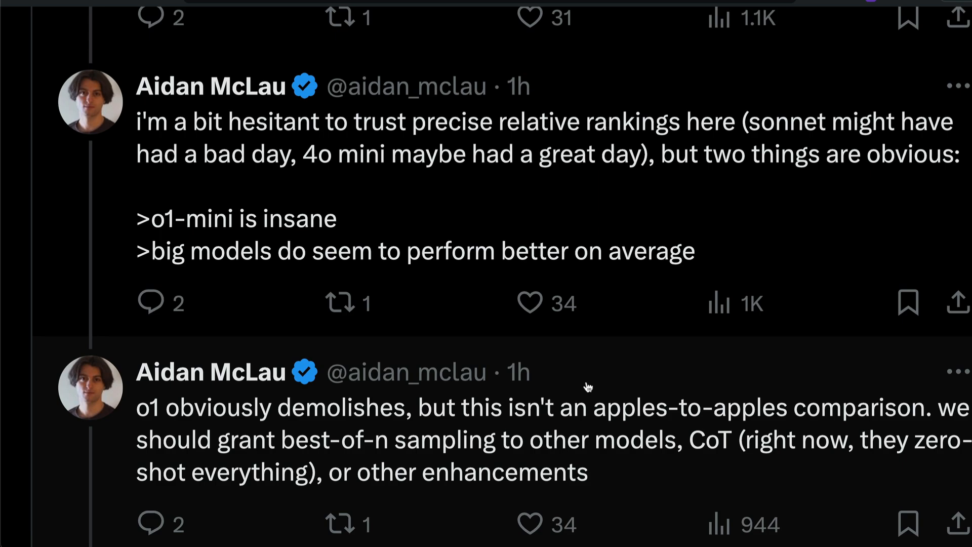
pyautogui.scroll(-3)
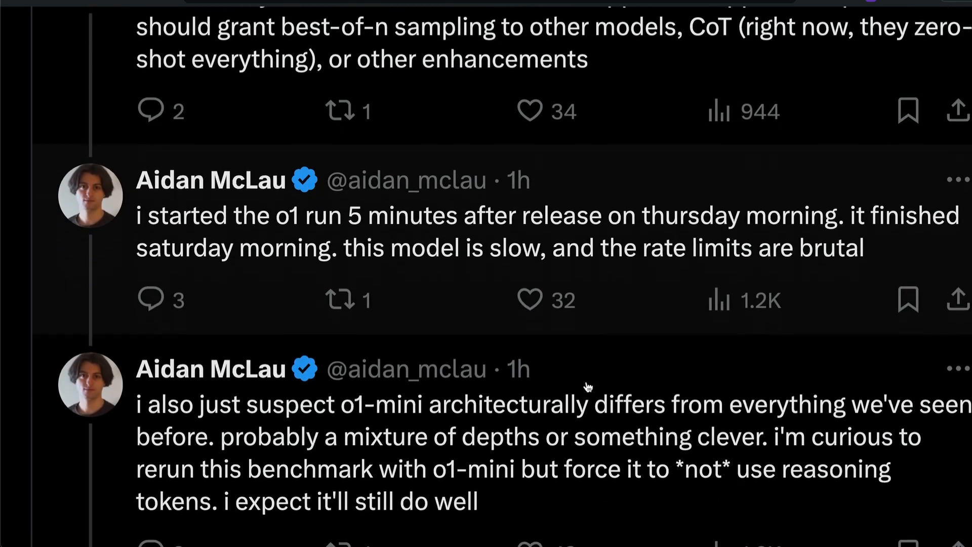
pyautogui.scroll(-3)
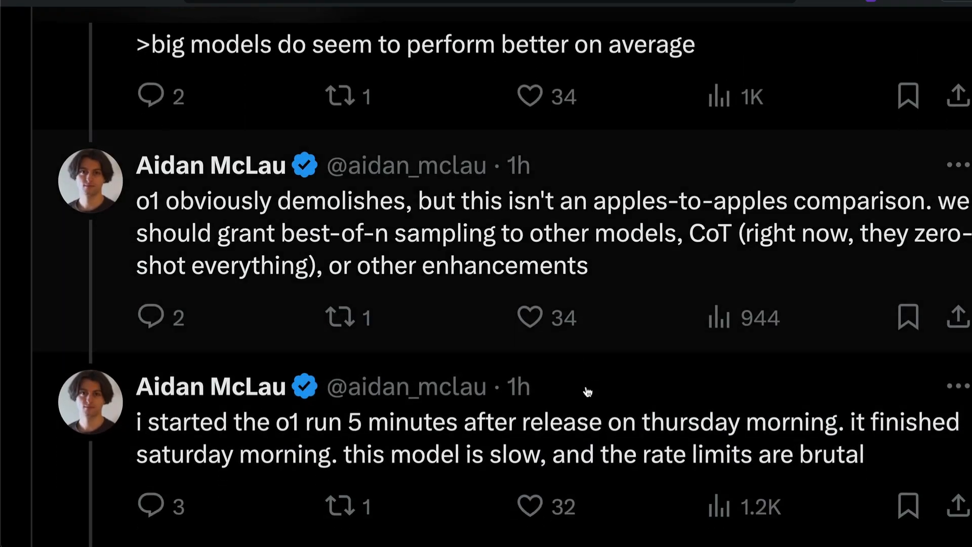
pyautogui.moveTo(609, 424)
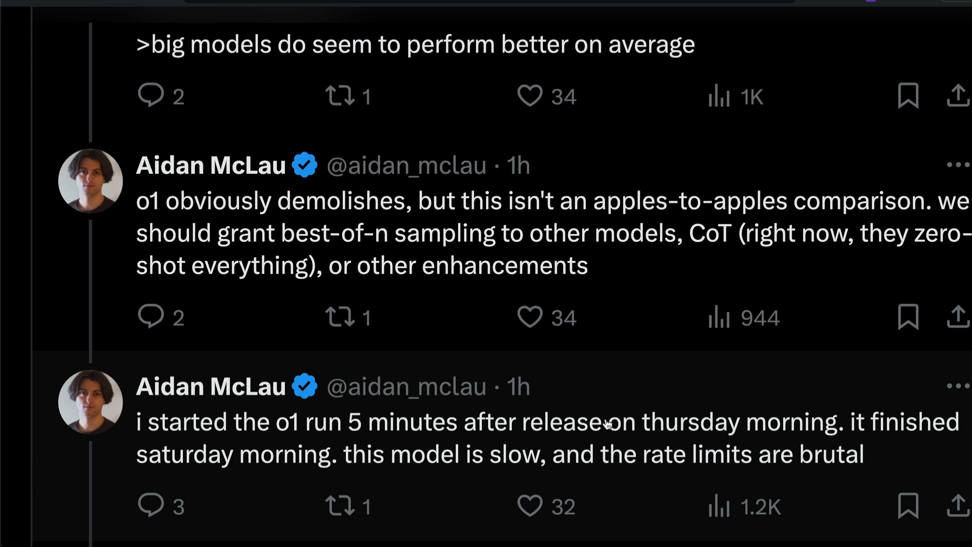
pyautogui.moveTo(347, 441)
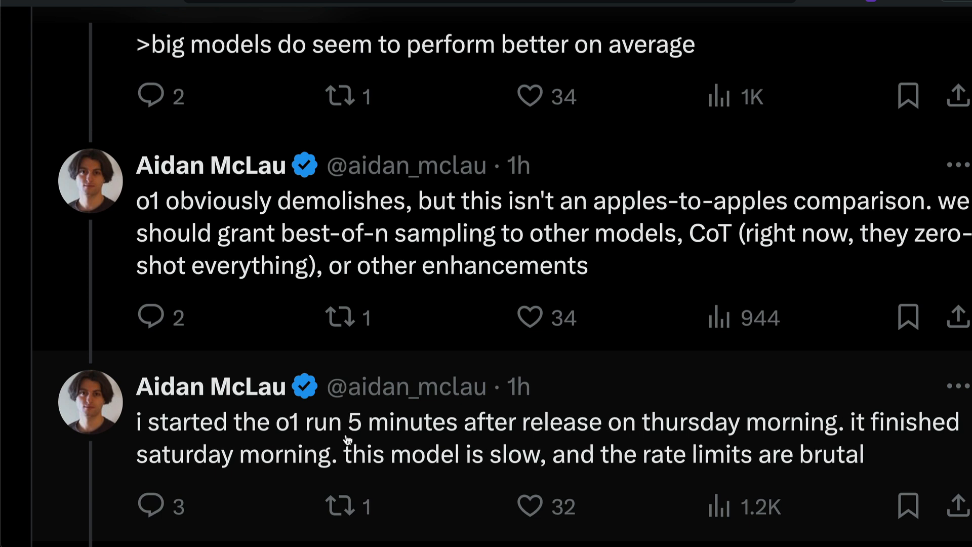
pyautogui.moveTo(449, 453)
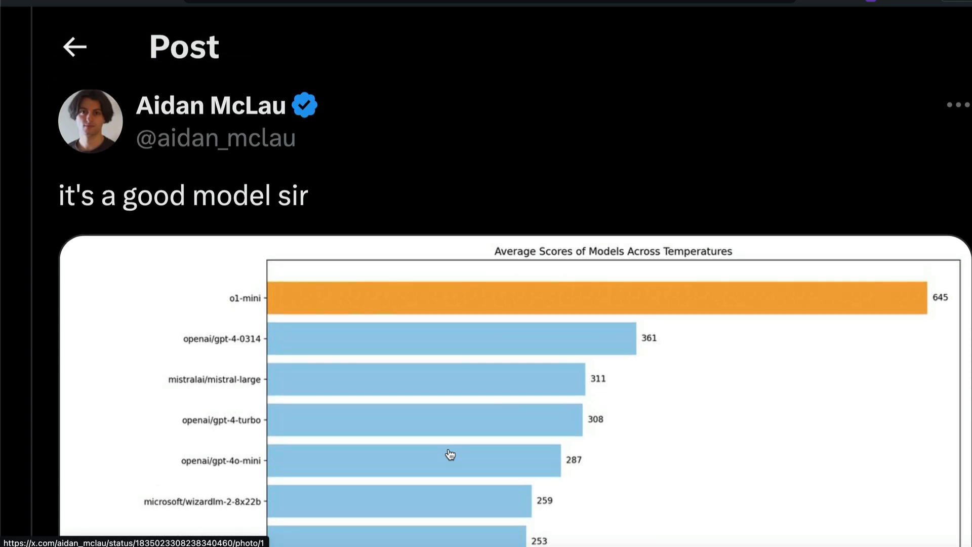
# - Scroll back through the 'it's a good model sir' post to its average-scores chart
pyautogui.scroll(-3)
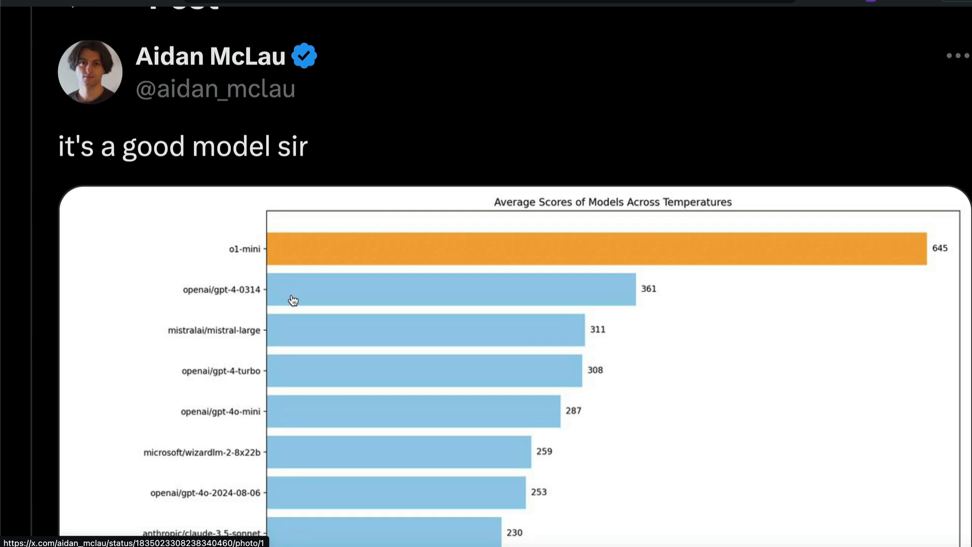
pyautogui.moveTo(262, 263)
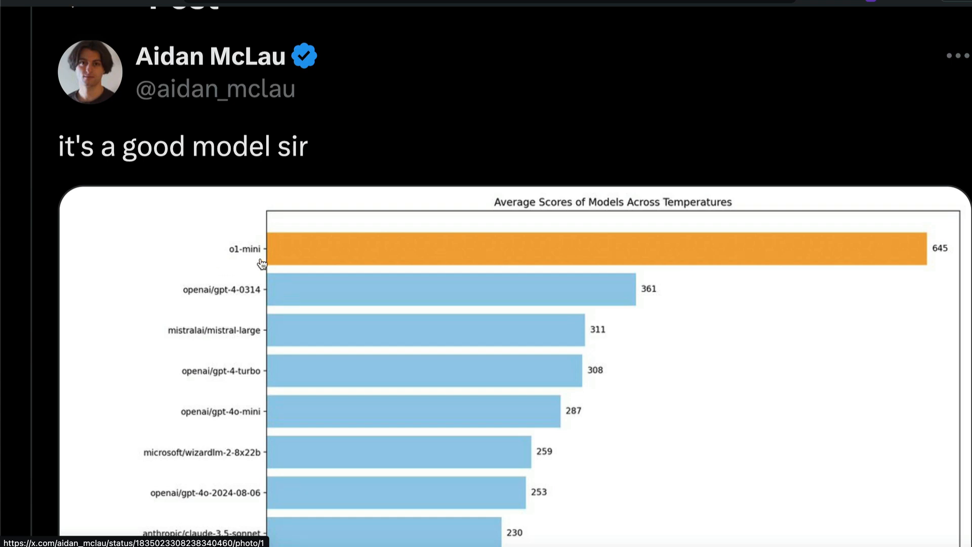
pyautogui.scroll(-3)
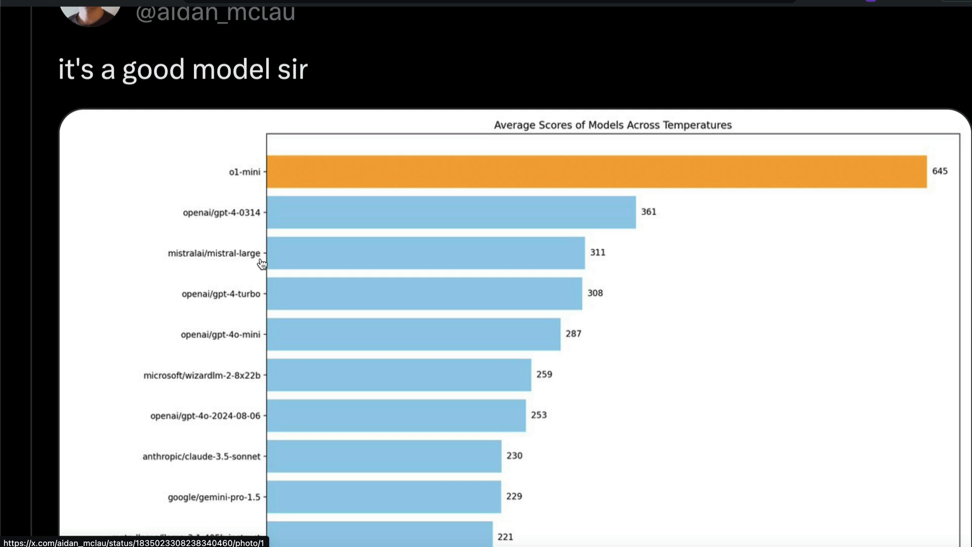
pyautogui.scroll(-3)
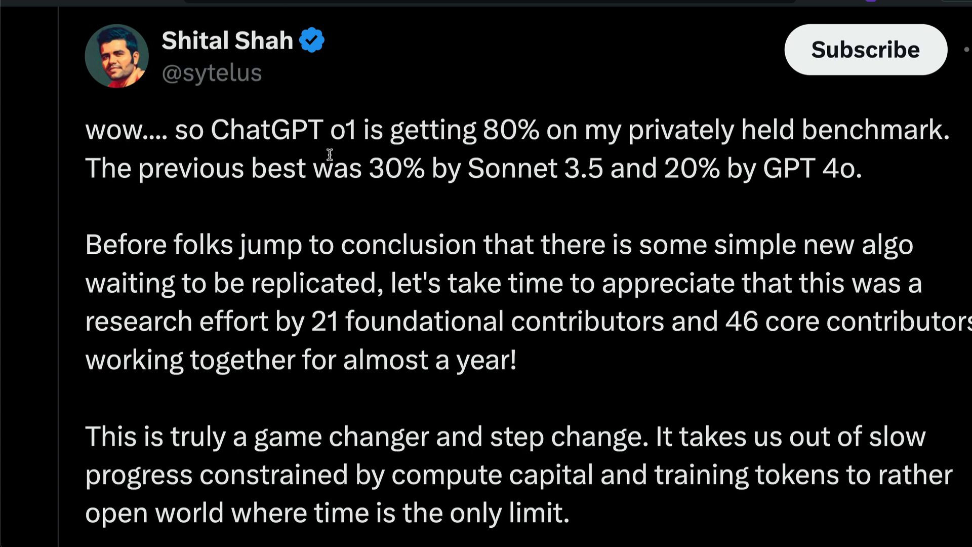
pyautogui.moveTo(254, 40)
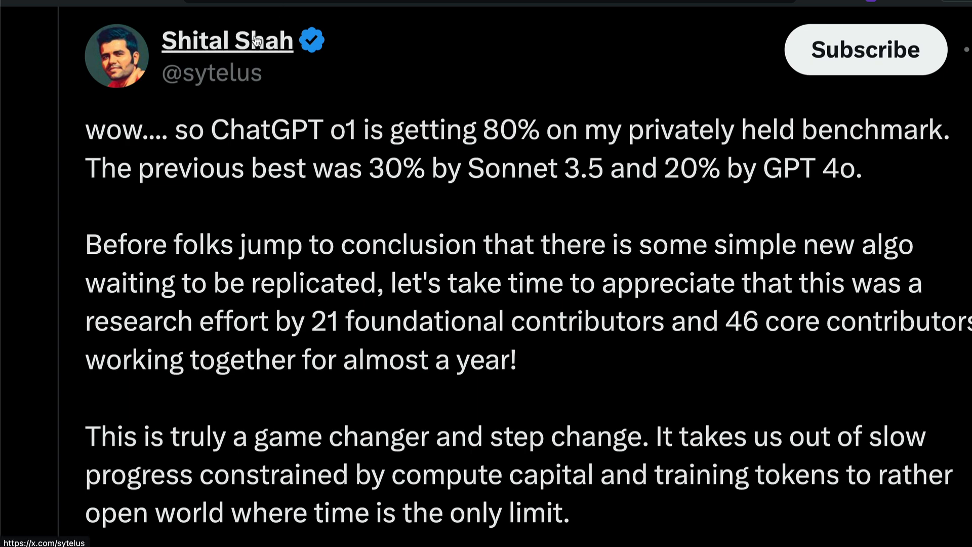
pyautogui.moveTo(227, 41)
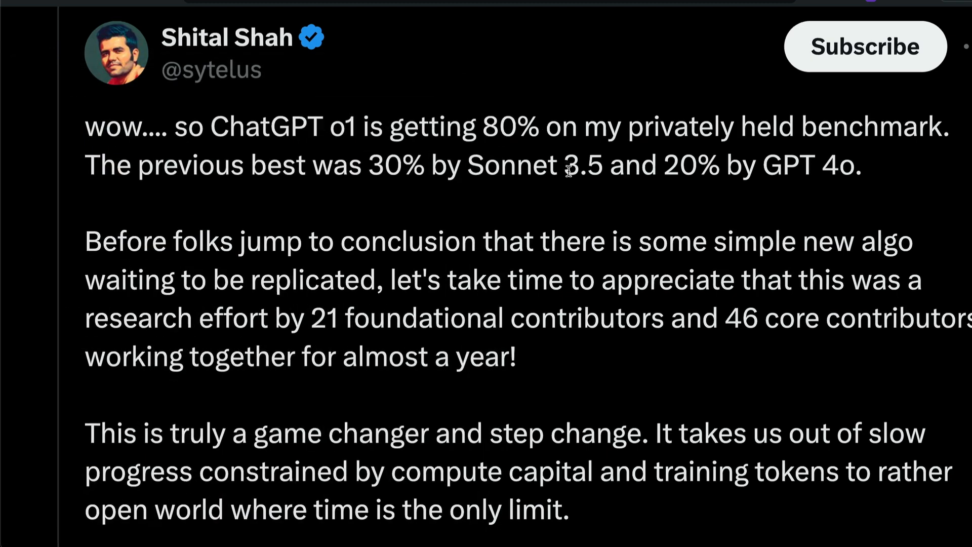
# - Highlight the '20% by GPT 4o' comparison and scroll to the post's 228K views and 1.7K likes
pyautogui.scroll(-3)
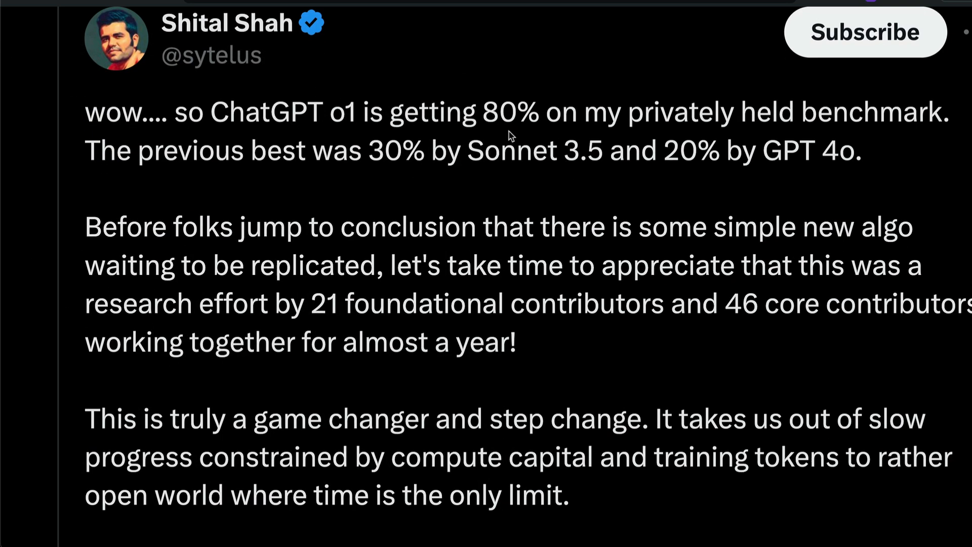
pyautogui.moveTo(484, 112); pyautogui.dragTo(899, 113)
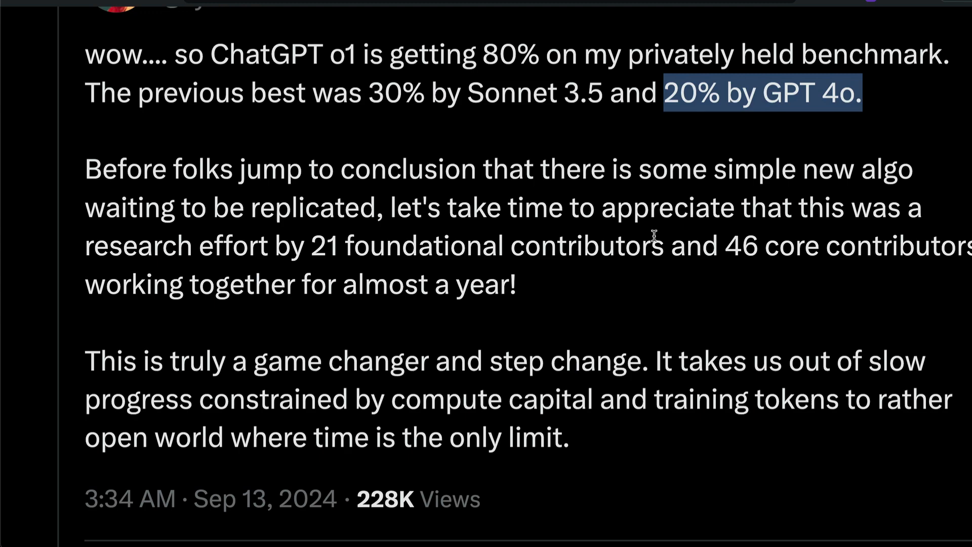
pyautogui.scroll(-3)
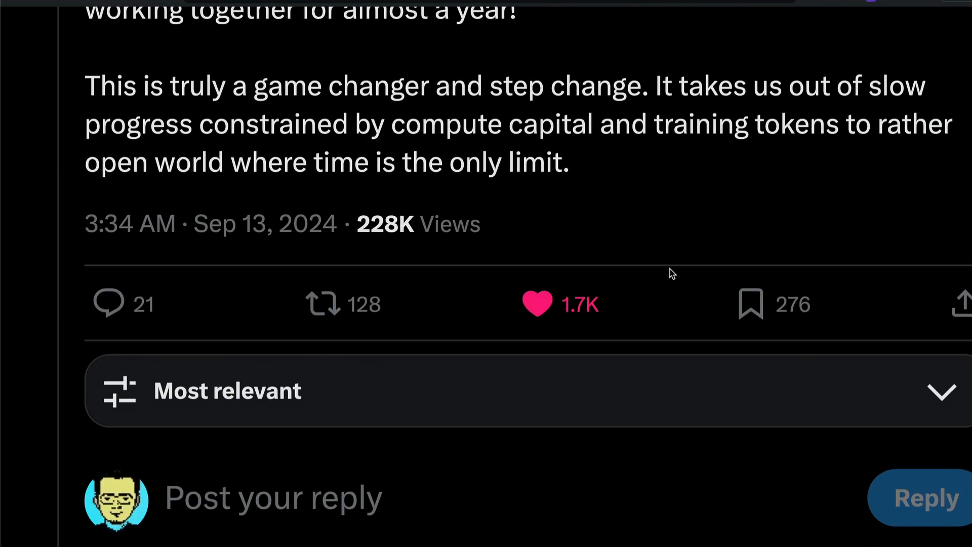
# - Scroll to Shah's reply explaining the benchmark uses questions where GPT-4 scores zero and highlight it
pyautogui.scroll(-3)
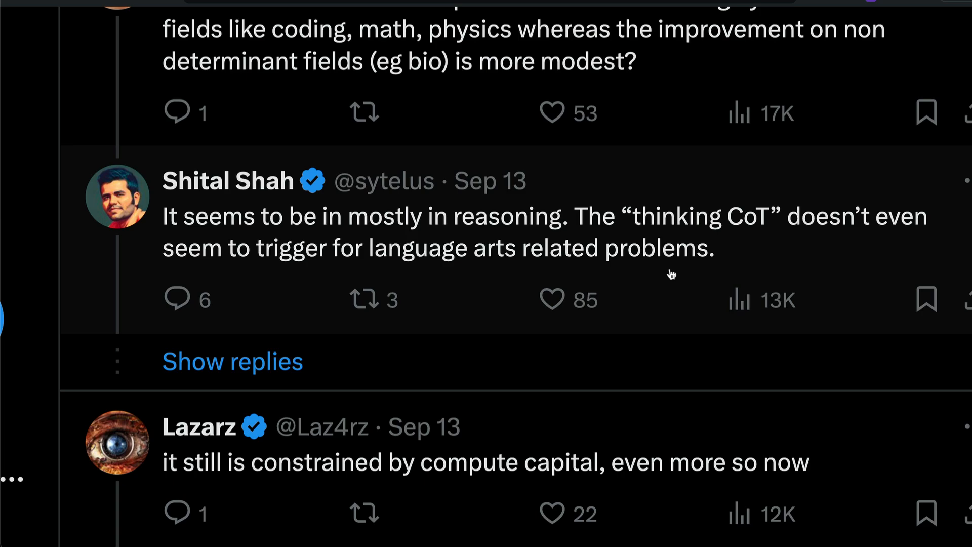
pyautogui.moveTo(421, 248)
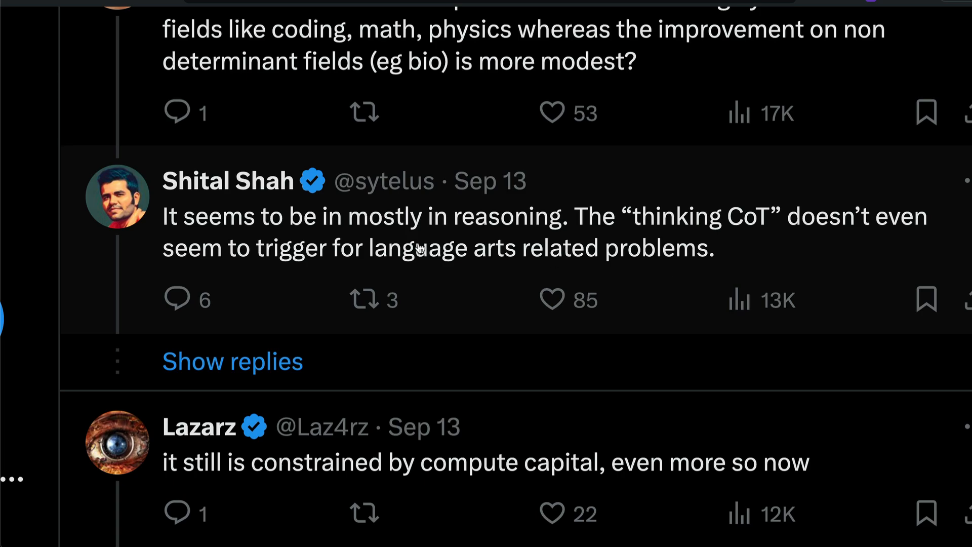
pyautogui.scroll(-3)
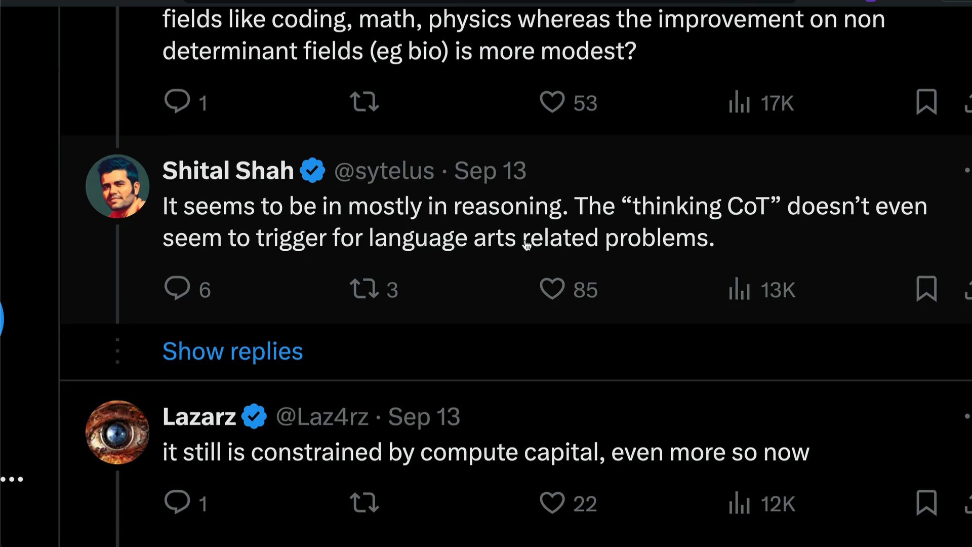
pyautogui.scroll(-3)
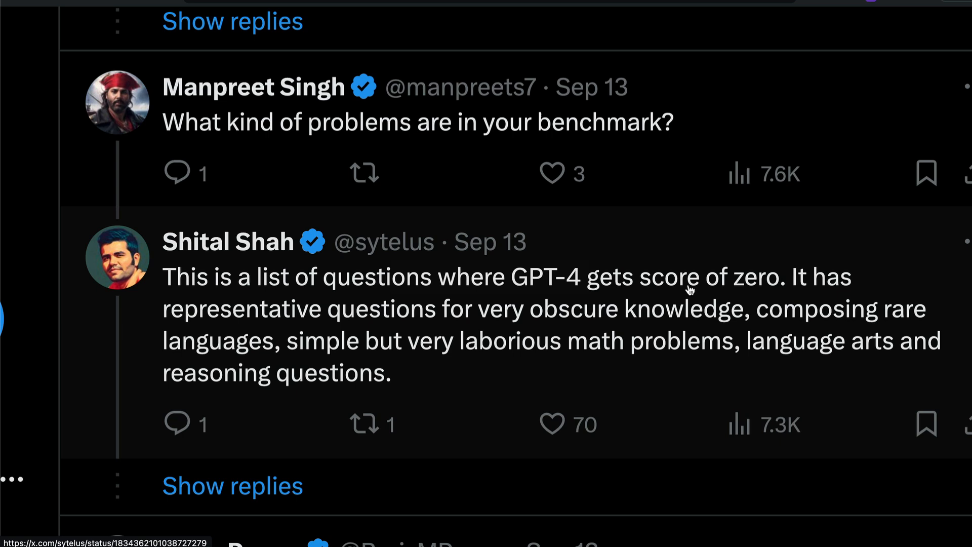
pyautogui.moveTo(752, 321)
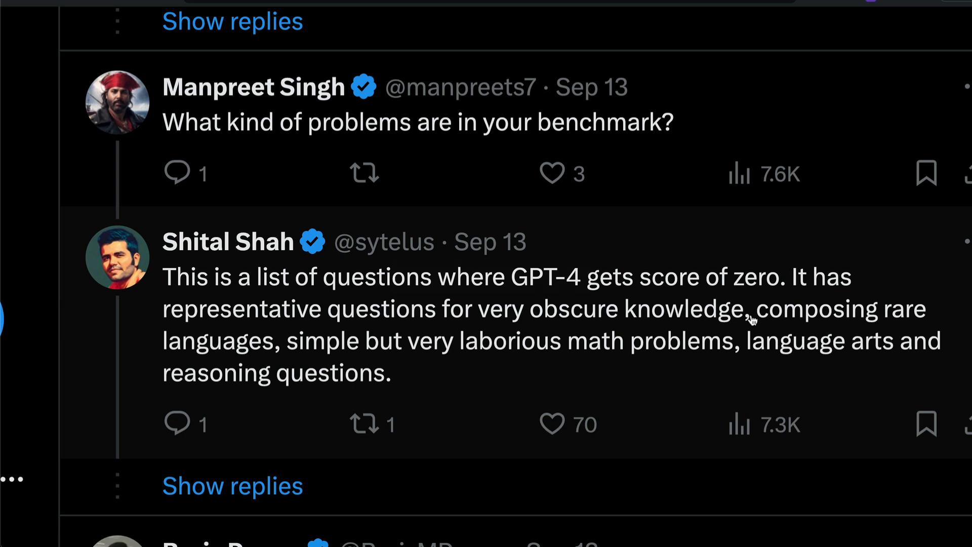
pyautogui.moveTo(747, 318)
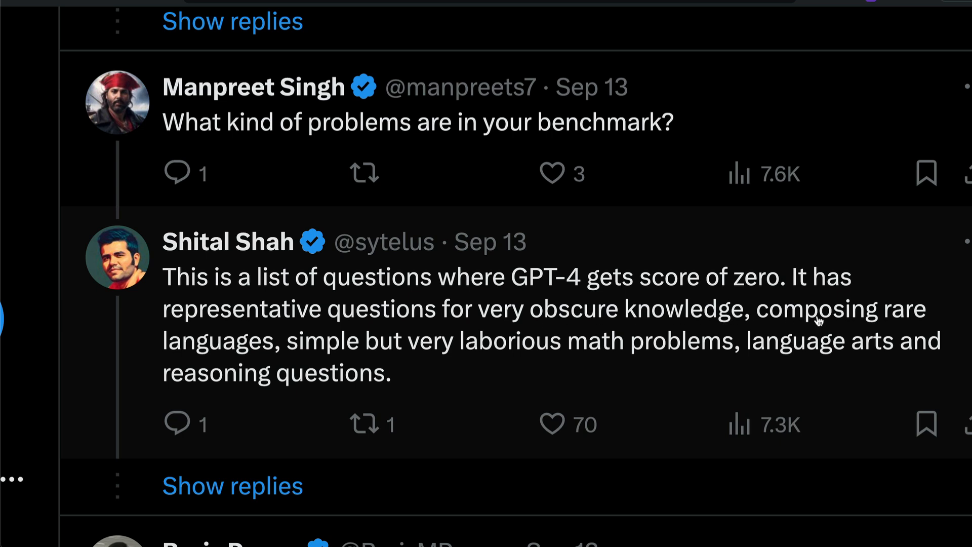
pyautogui.moveTo(273, 377)
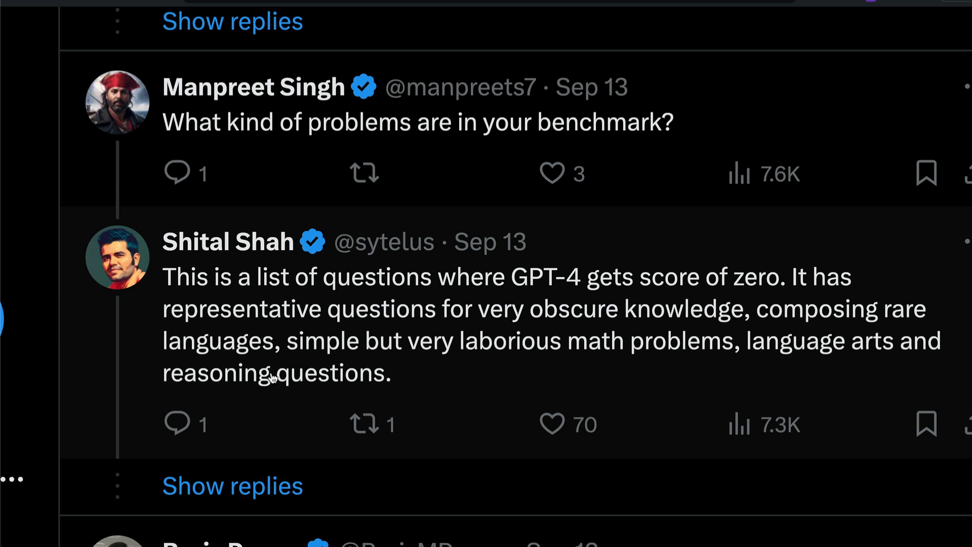
pyautogui.moveTo(611, 348)
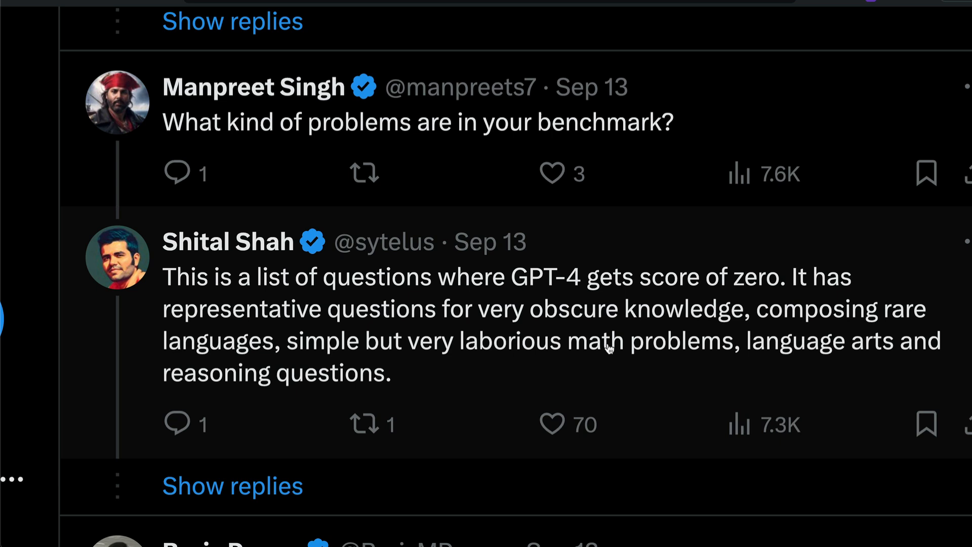
pyautogui.moveTo(775, 342)
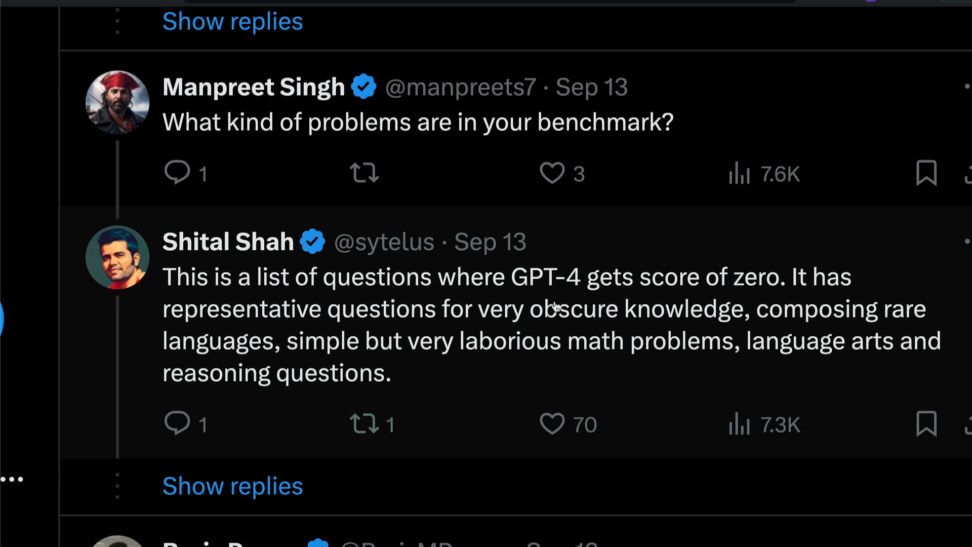
pyautogui.moveTo(509, 277); pyautogui.dragTo(790, 277)
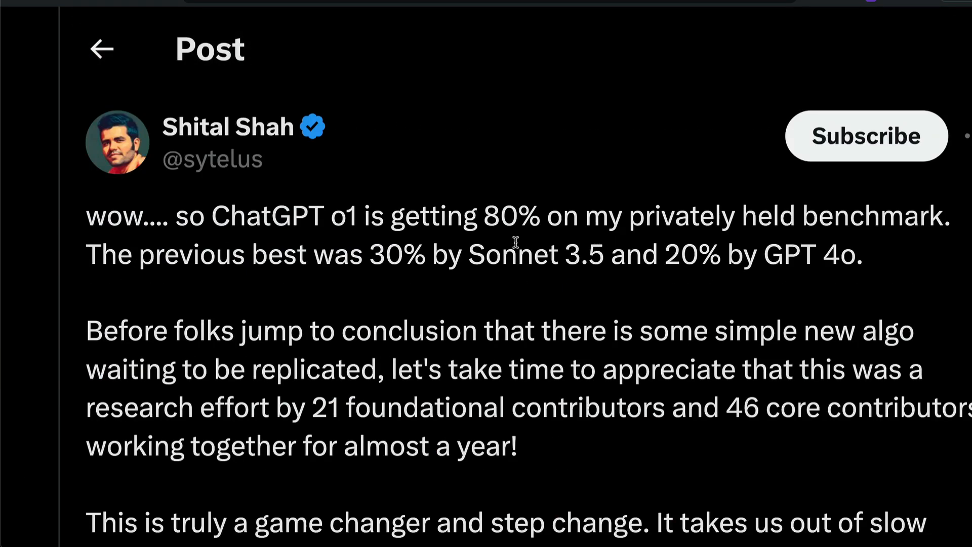
# - Highlight the claim that ChatGPT o1 gets 80% on the privately held benchmark
pyautogui.moveTo(485, 215); pyautogui.dragTo(772, 216)
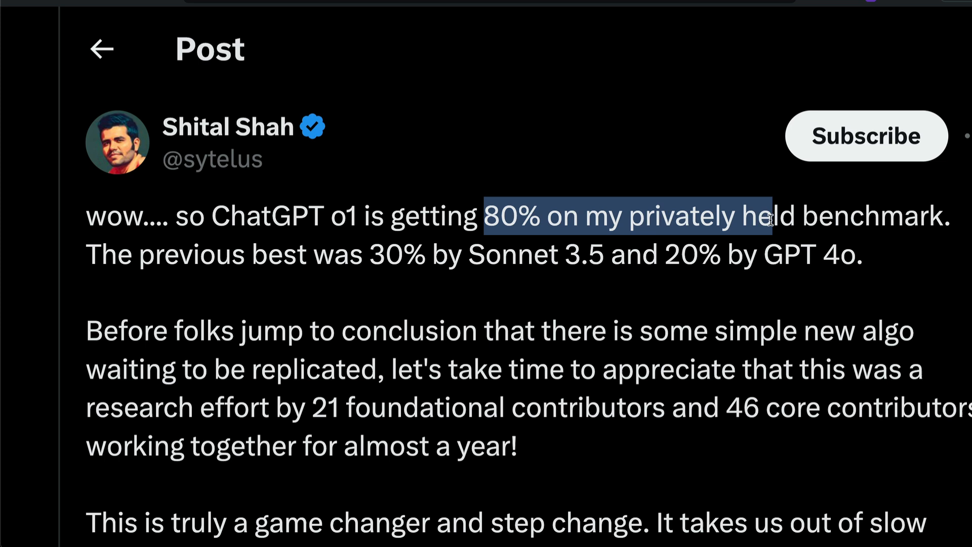
pyautogui.moveTo(700, 159)
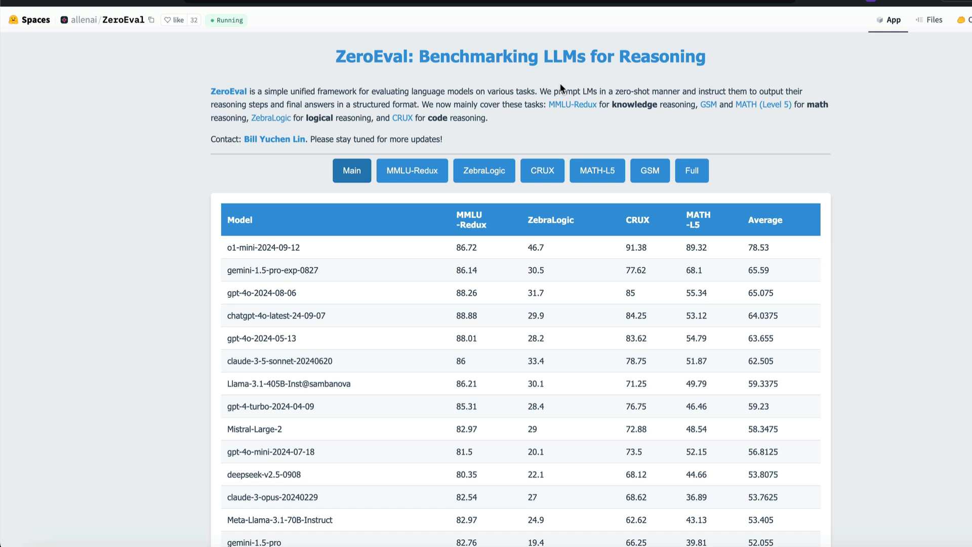
pyautogui.moveTo(606, 139)
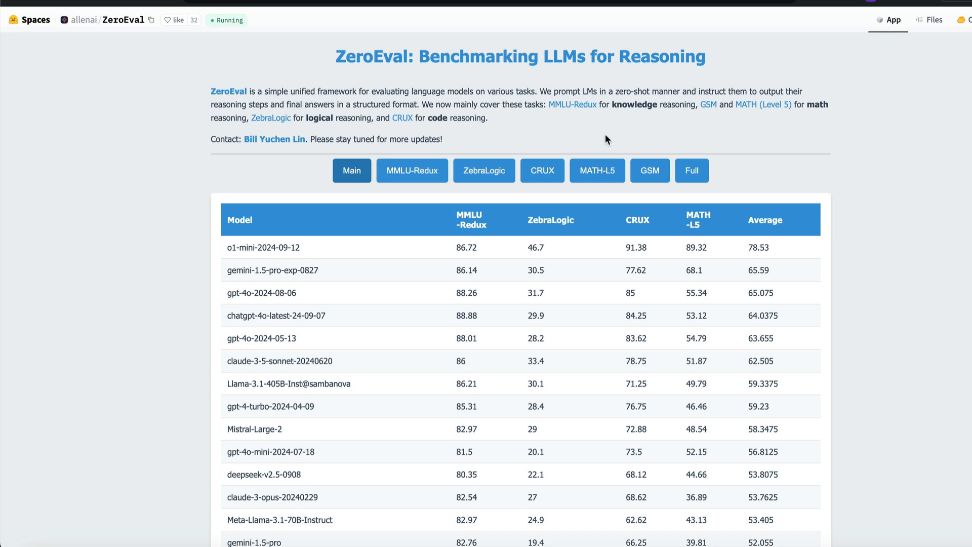
pyautogui.moveTo(443, 155)
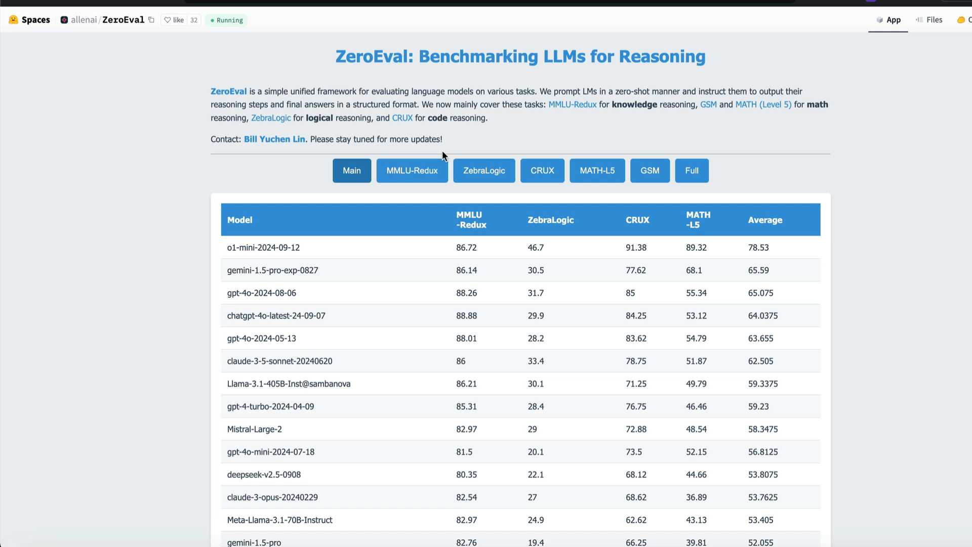
pyautogui.moveTo(781, 126)
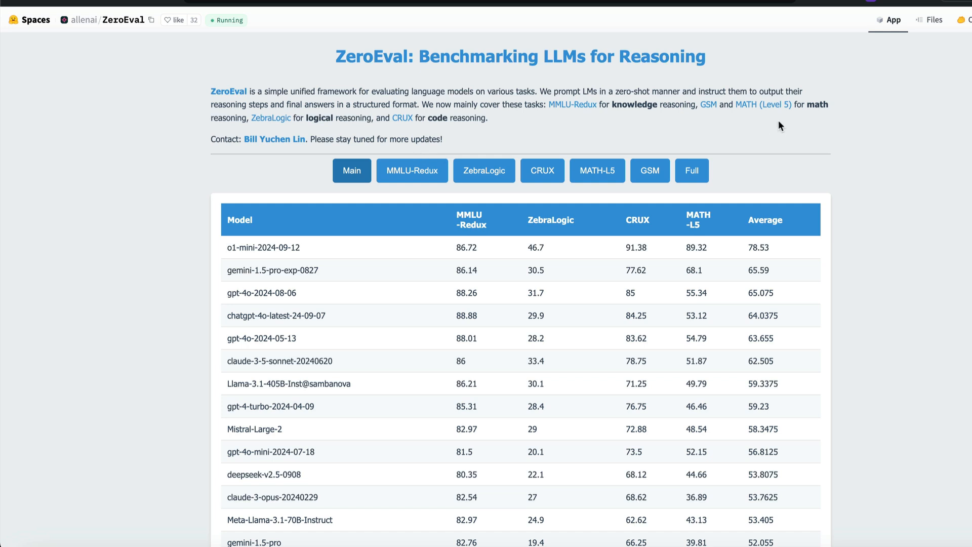
pyautogui.moveTo(633, 140)
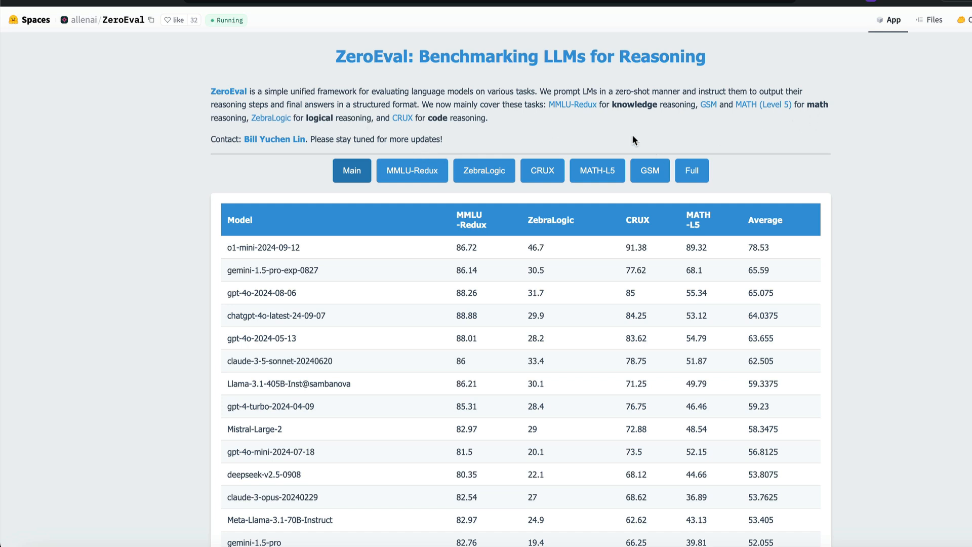
pyautogui.moveTo(571, 104)
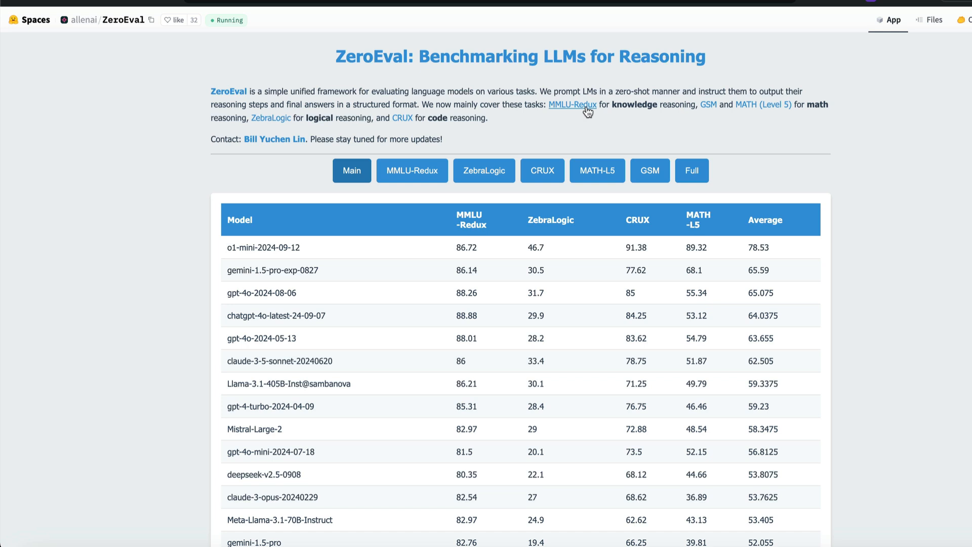
pyautogui.moveTo(700, 137)
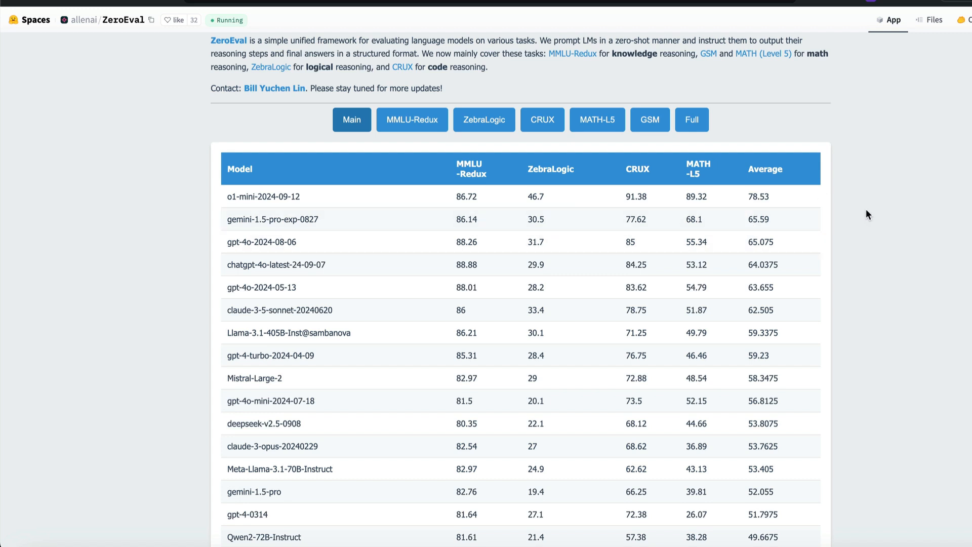
pyautogui.moveTo(757, 237)
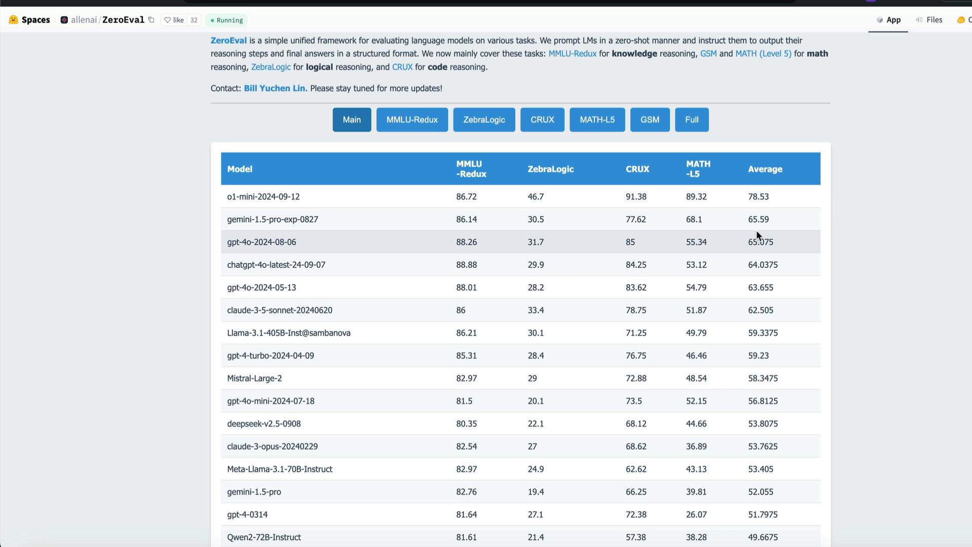
pyautogui.moveTo(765, 265)
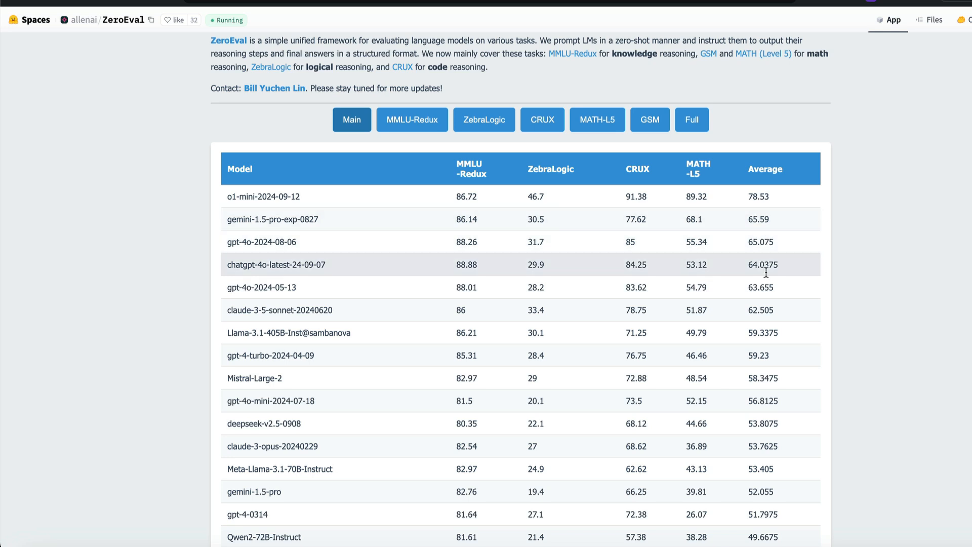
pyautogui.moveTo(767, 231)
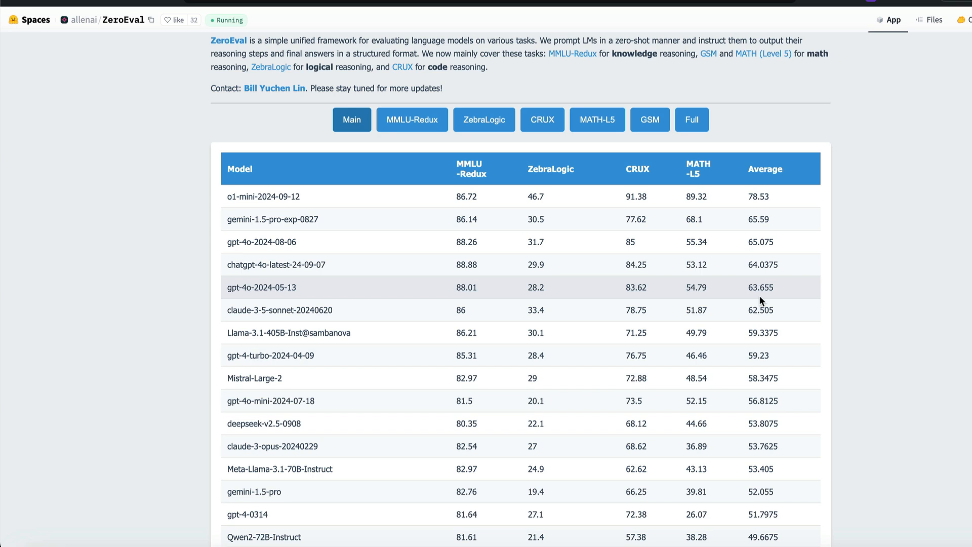
pyautogui.moveTo(753, 219)
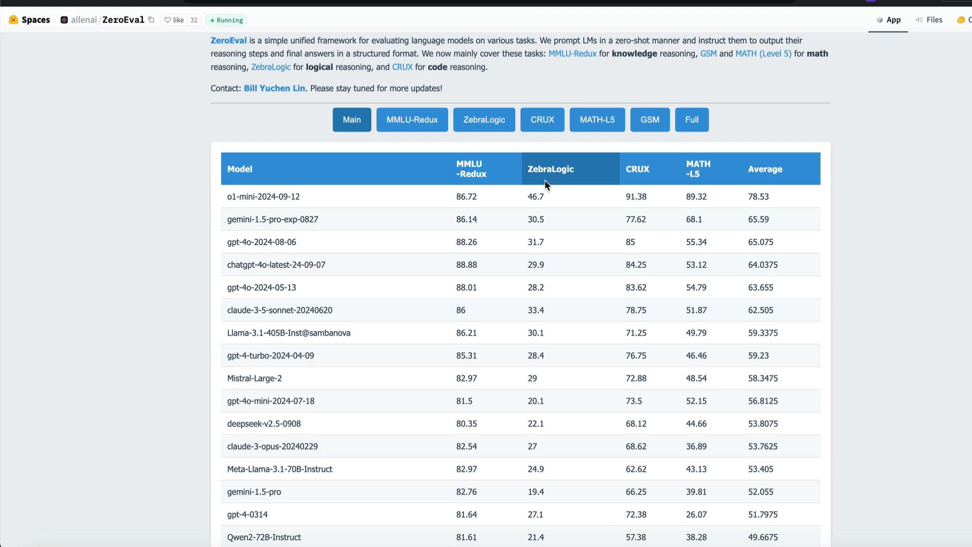
# - Rank the ZeroEval leaderboard by MMLU-Redux score, highest first
pyautogui.click(550, 169)
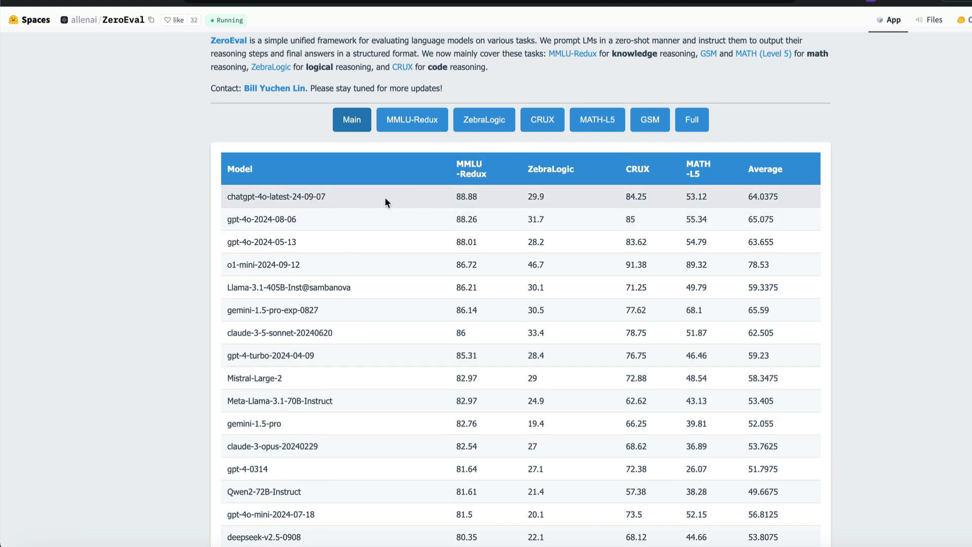
pyautogui.click(548, 169)
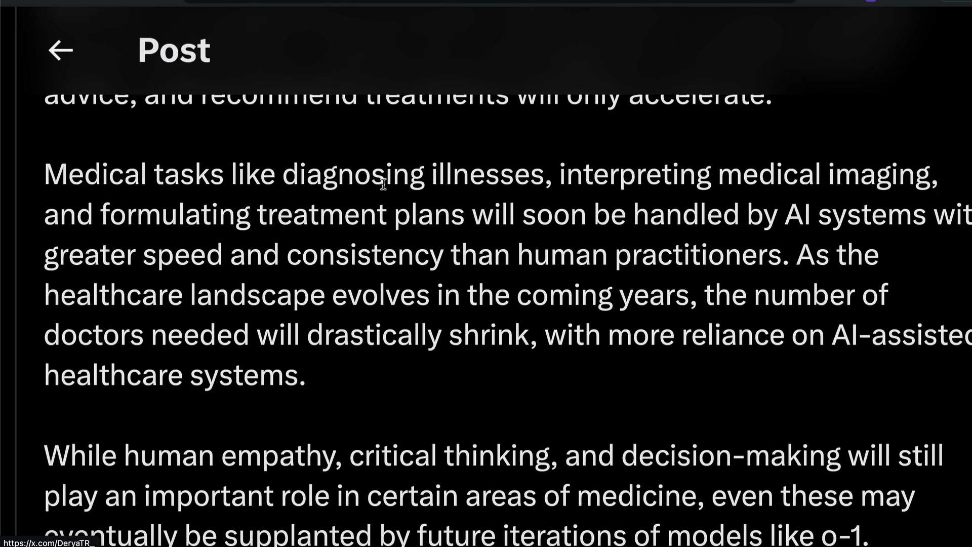
pyautogui.moveTo(285, 189)
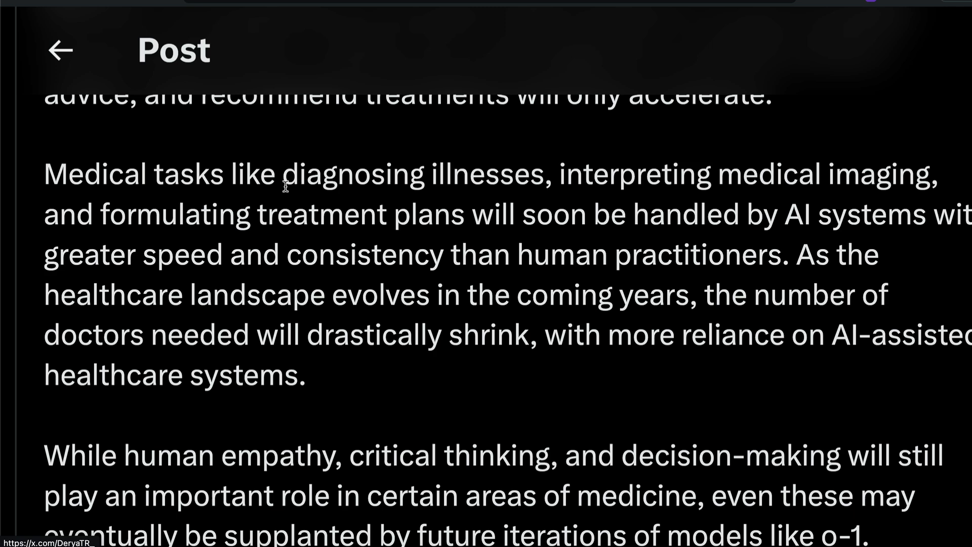
# - Highlight the claim that models like o-1 will take over medical tasks and reduce doctors needed
pyautogui.moveTo(282, 173); pyautogui.dragTo(632, 173)
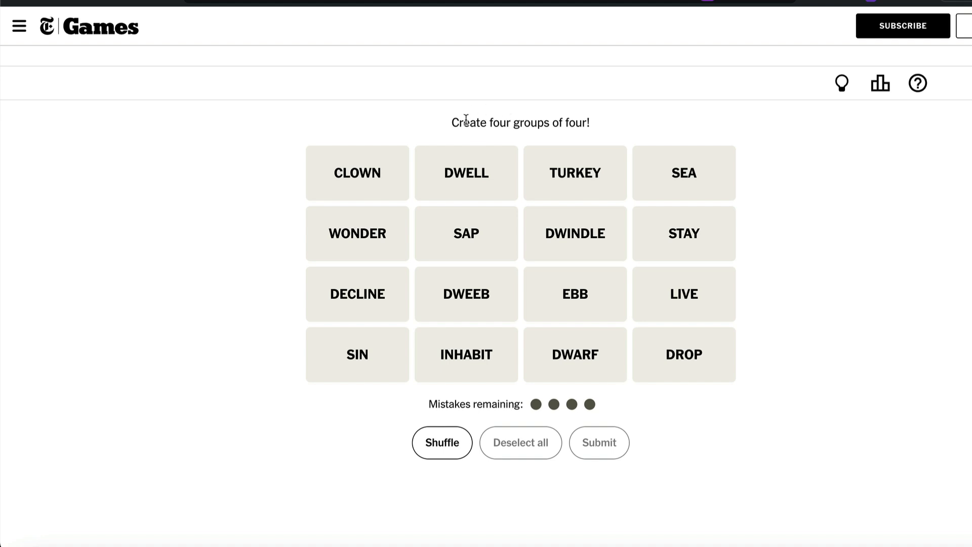
pyautogui.moveTo(451, 128)
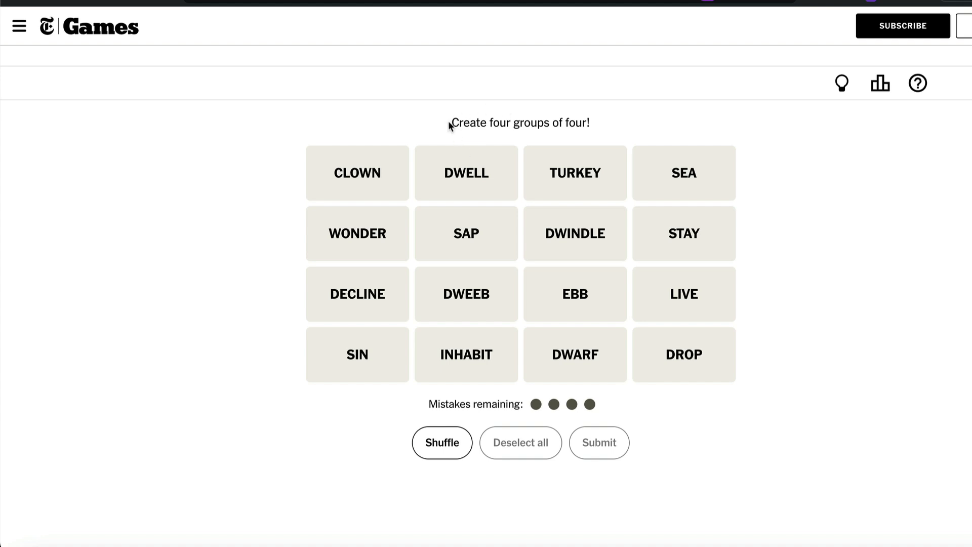
pyautogui.moveTo(616, 122)
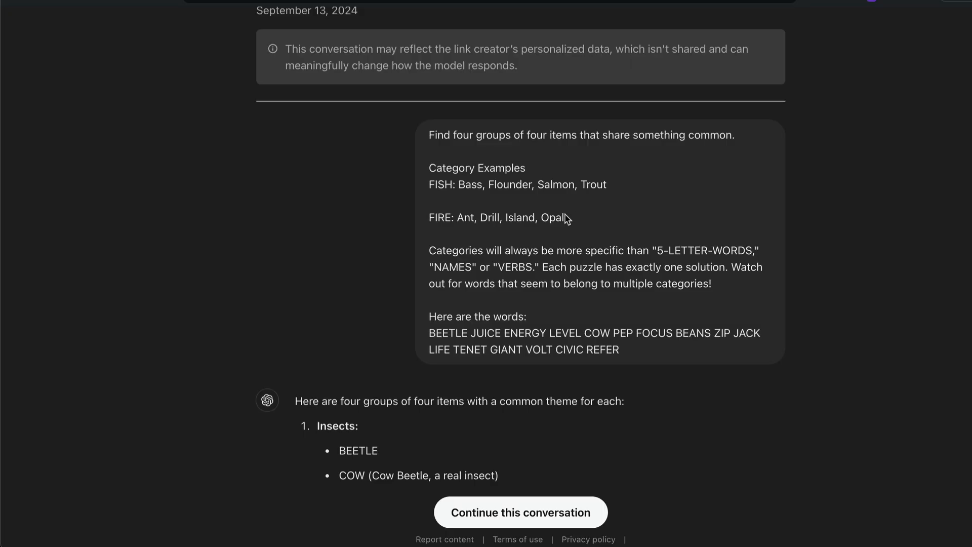
# - Select text while comparing the NYT Connections puzzle with the shared ChatGPT attempt
pyautogui.moveTo(437, 135); pyautogui.dragTo(725, 135)
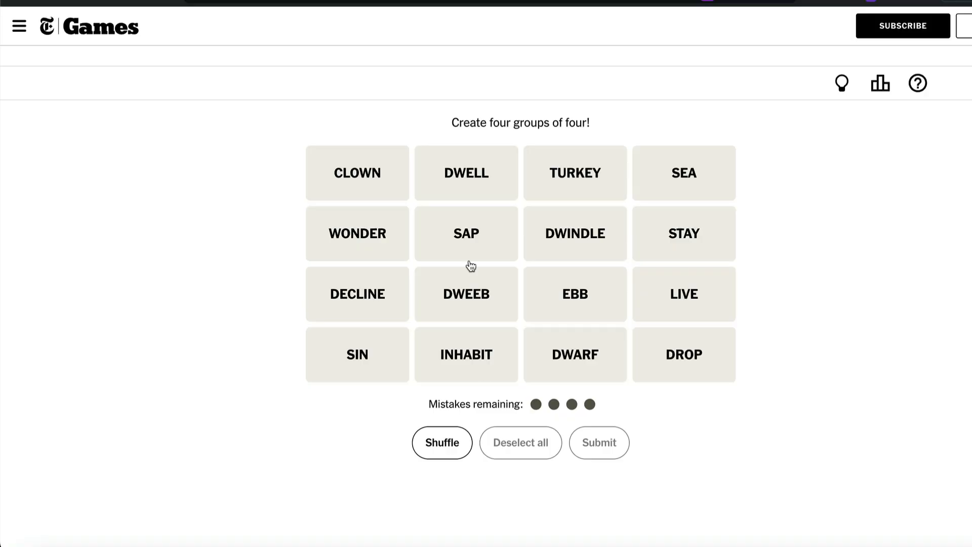
pyautogui.moveTo(598, 128)
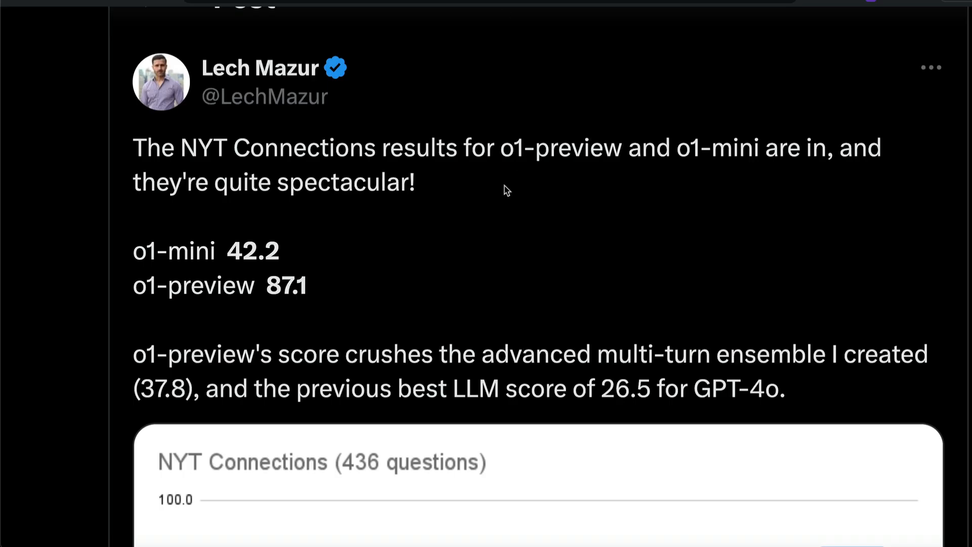
# - Highlight o1-preview's 87.1 NYT Connections score and scroll down to the results chart
pyautogui.scroll(-3)
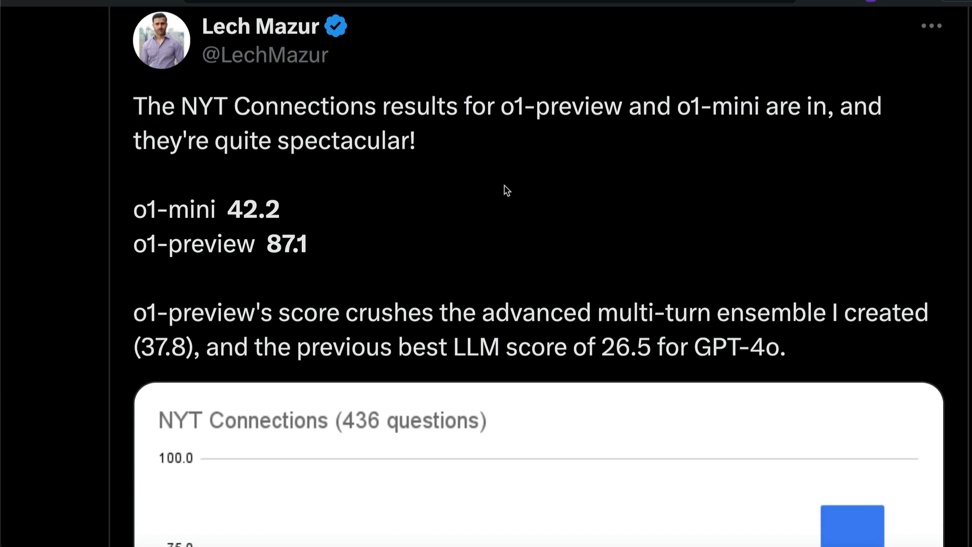
pyautogui.moveTo(272, 250)
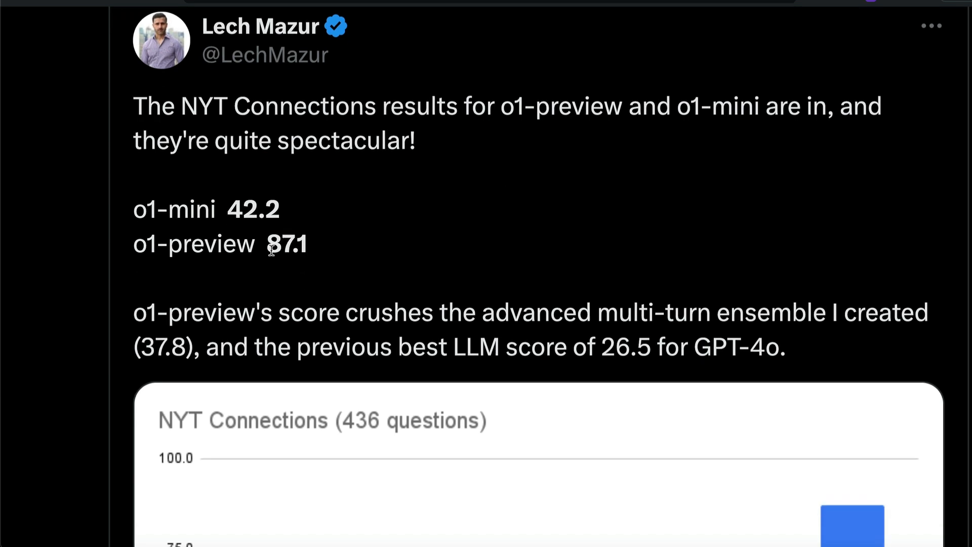
pyautogui.doubleClick(286, 243)
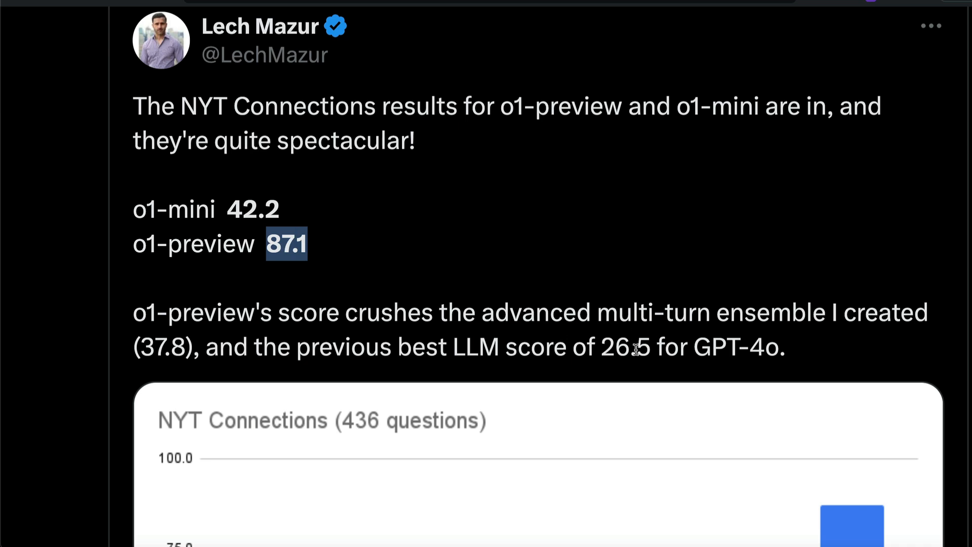
pyautogui.doubleClick(628, 346)
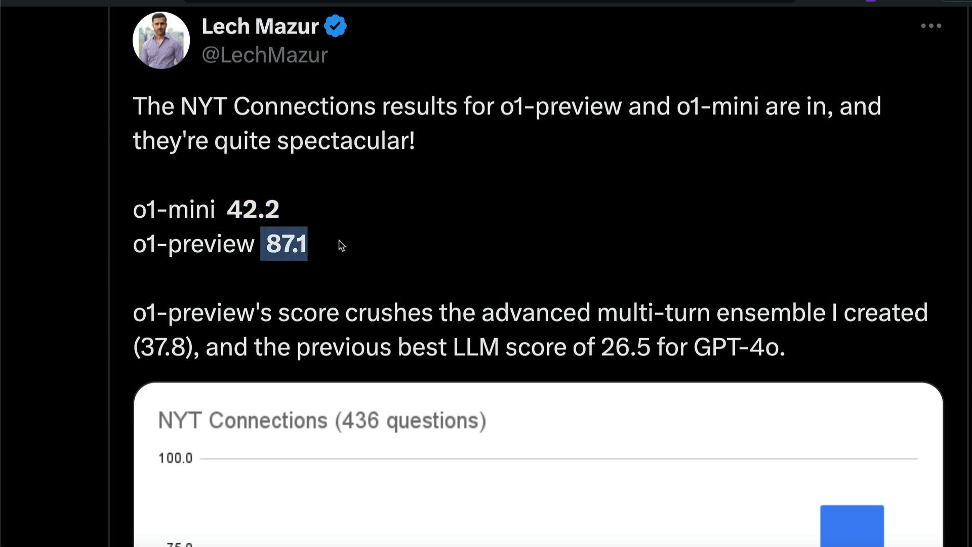
pyautogui.scroll(-3)
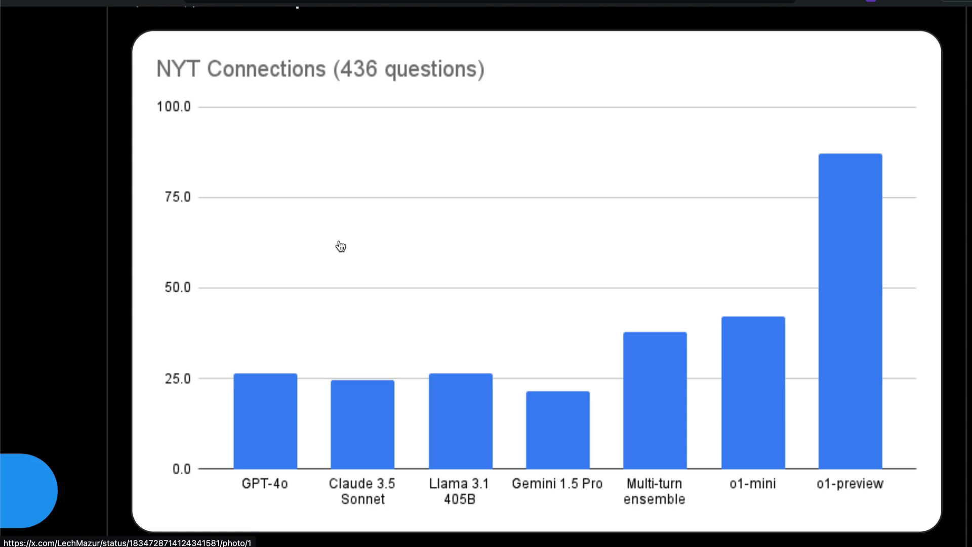
pyautogui.moveTo(824, 338)
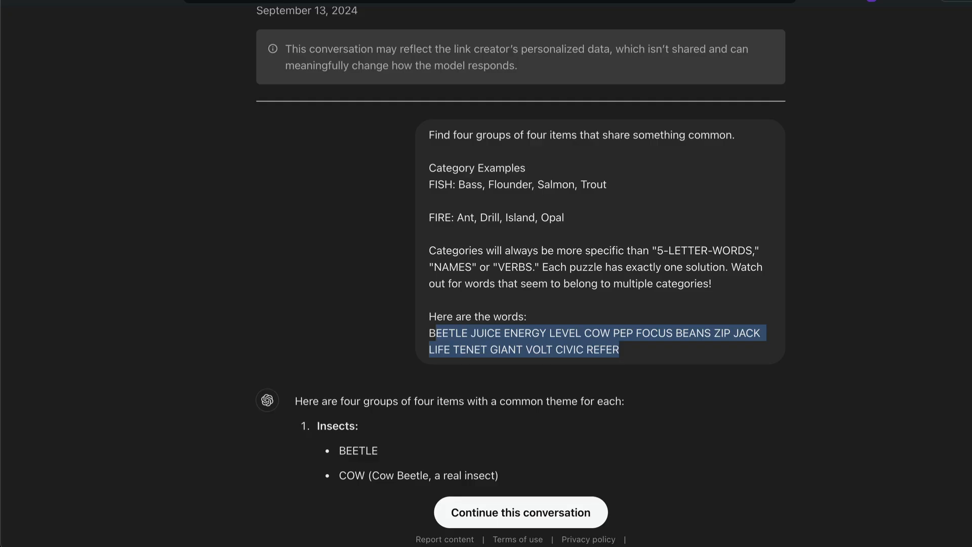
pyautogui.moveTo(686, 136)
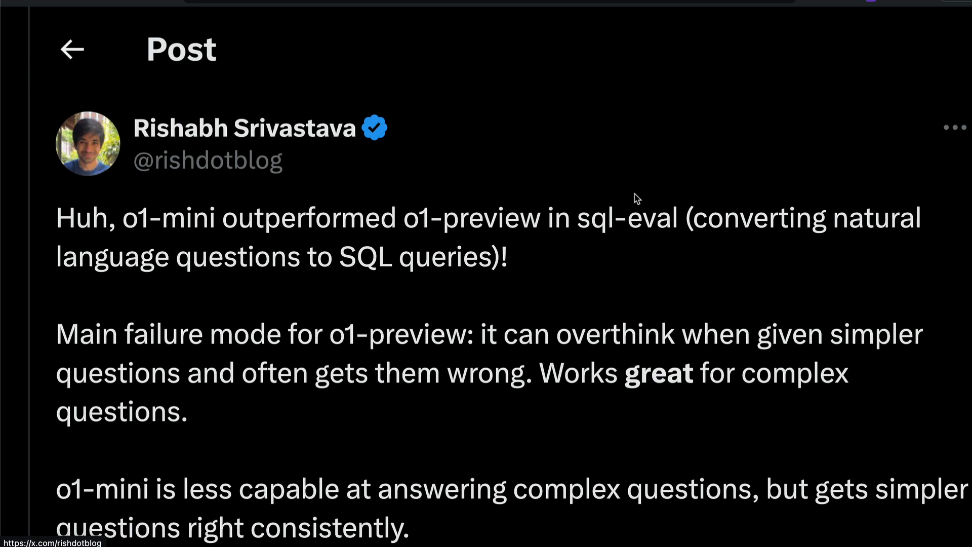
# - Scroll through the SQL-Eval chart toward the Artificial Analysis post on o1 models
pyautogui.scroll(-3)
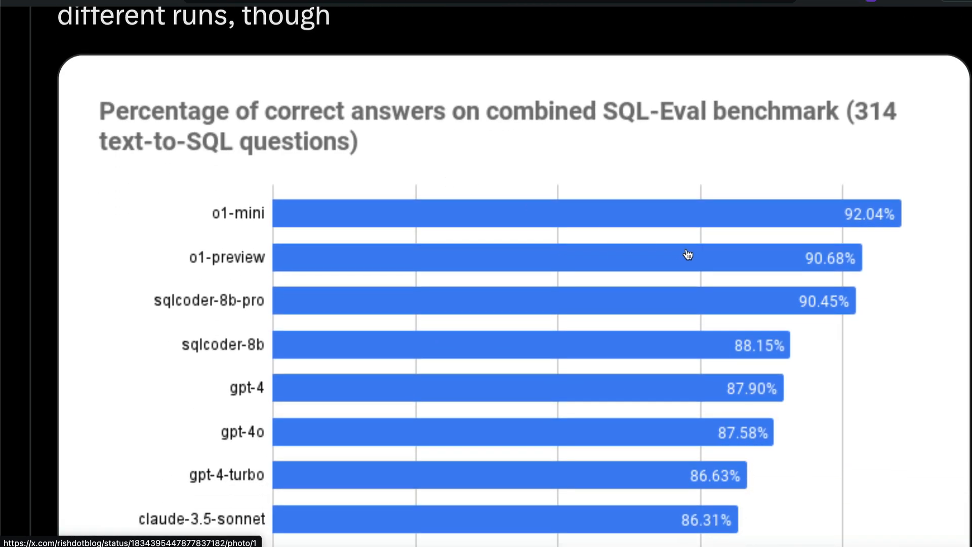
pyautogui.moveTo(880, 216)
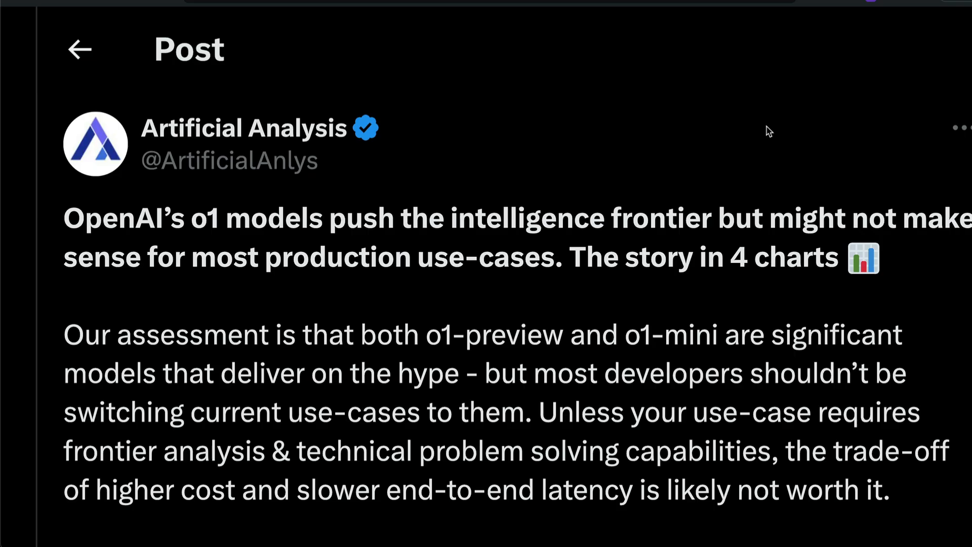
pyautogui.moveTo(736, 189)
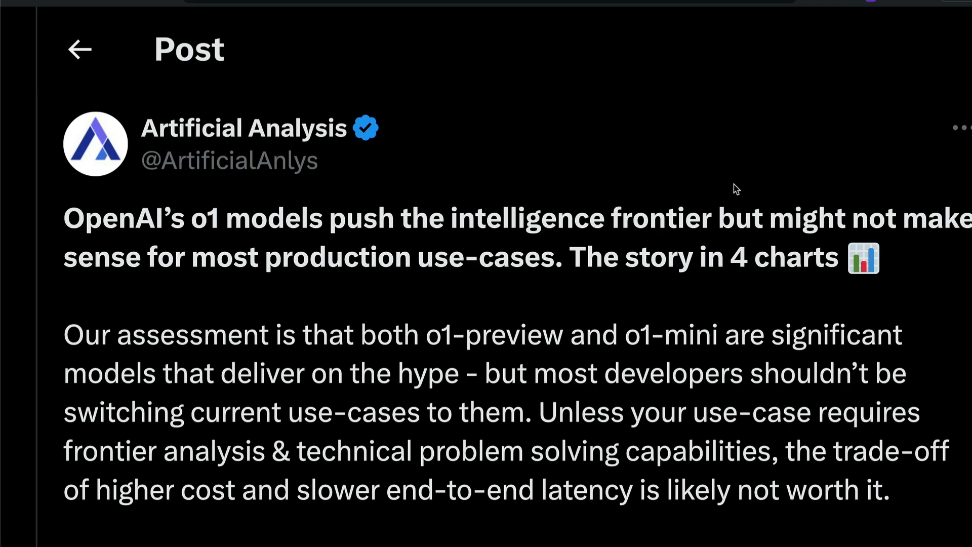
# - Scroll the o1 assessment post toward its artificialanalysis.ai comparison link
pyautogui.scroll(-3)
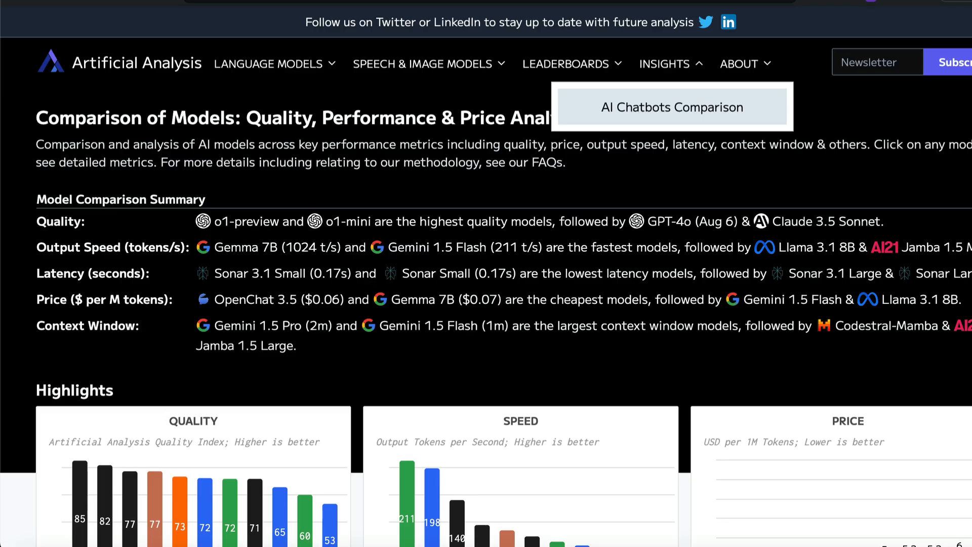
# - Scroll down to the Highlights Quality, Speed and Price charts and the scatter chart
pyautogui.scroll(-3)
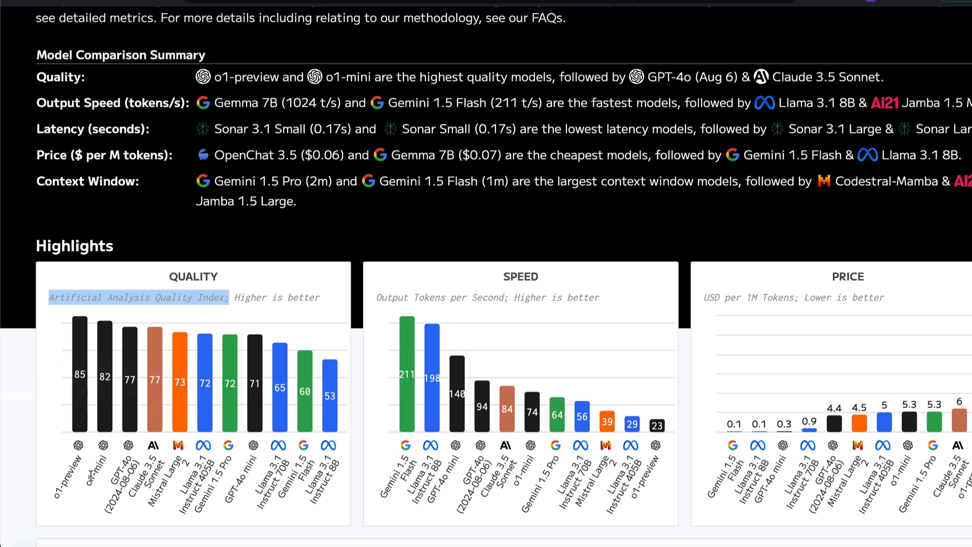
pyautogui.moveTo(155, 394)
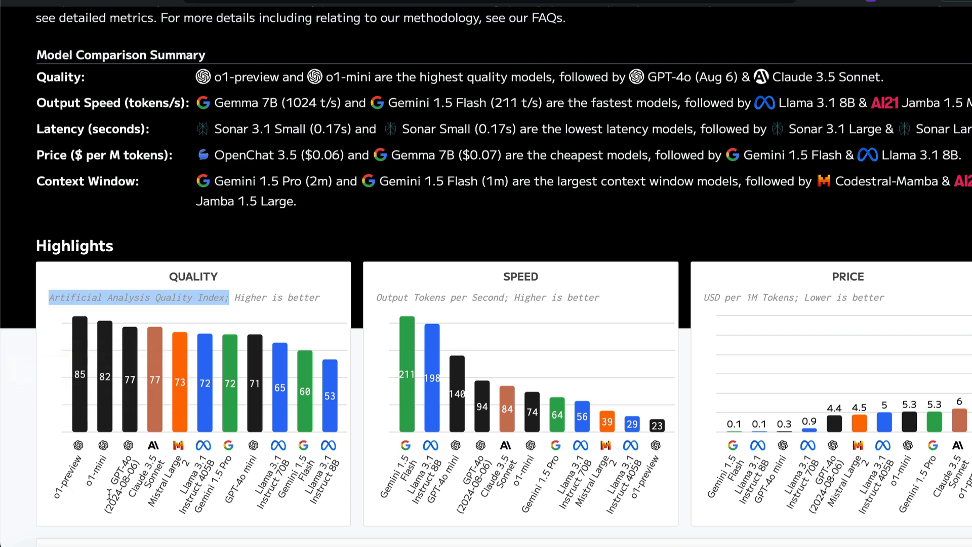
pyautogui.moveTo(655, 425)
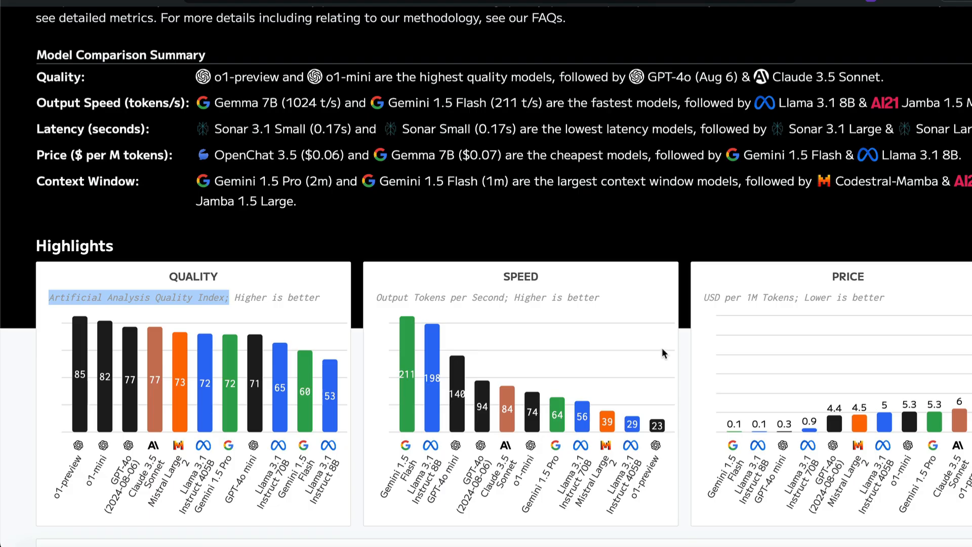
pyautogui.scroll(-3)
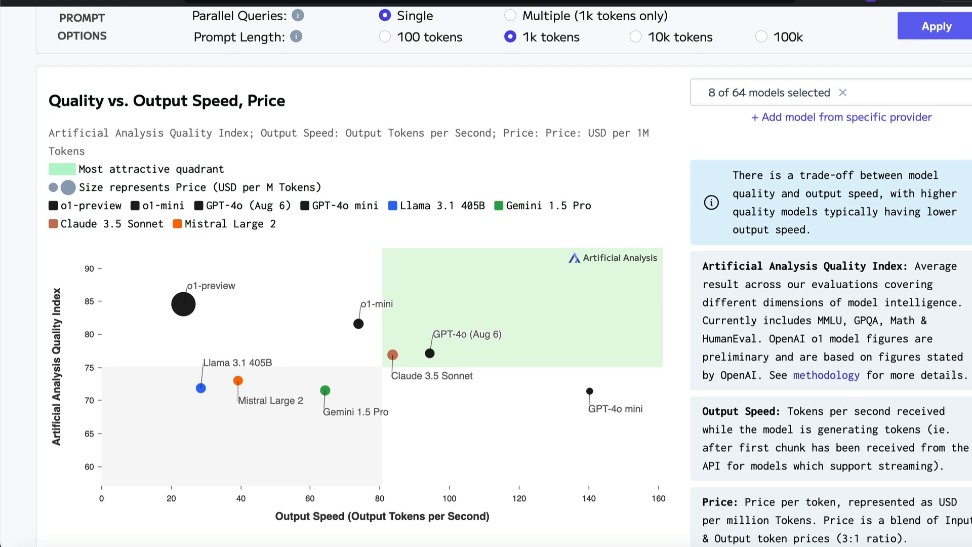
pyautogui.moveTo(525, 292)
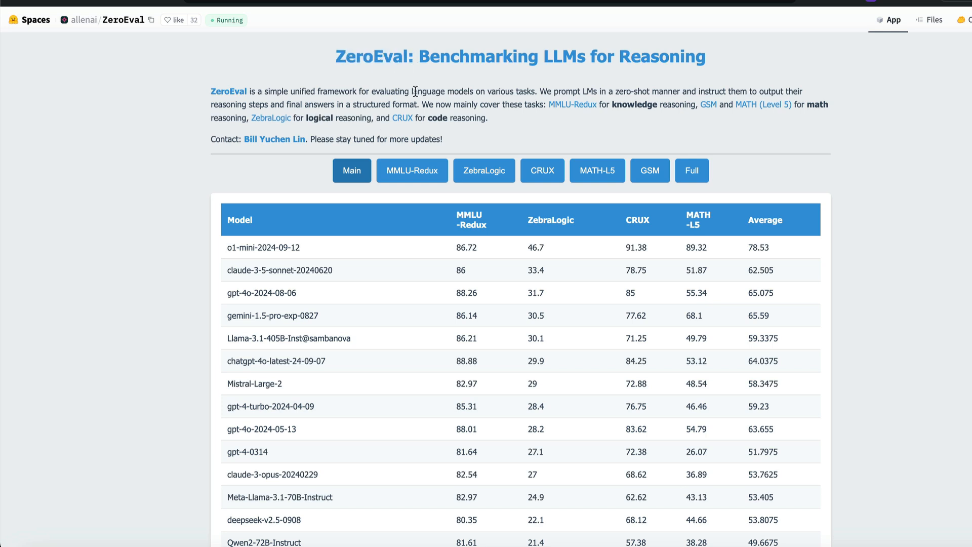
# - Highlight the ZeroEval description phrases about structured reasoning steps and final answers
pyautogui.moveTo(539, 90); pyautogui.dragTo(598, 90)
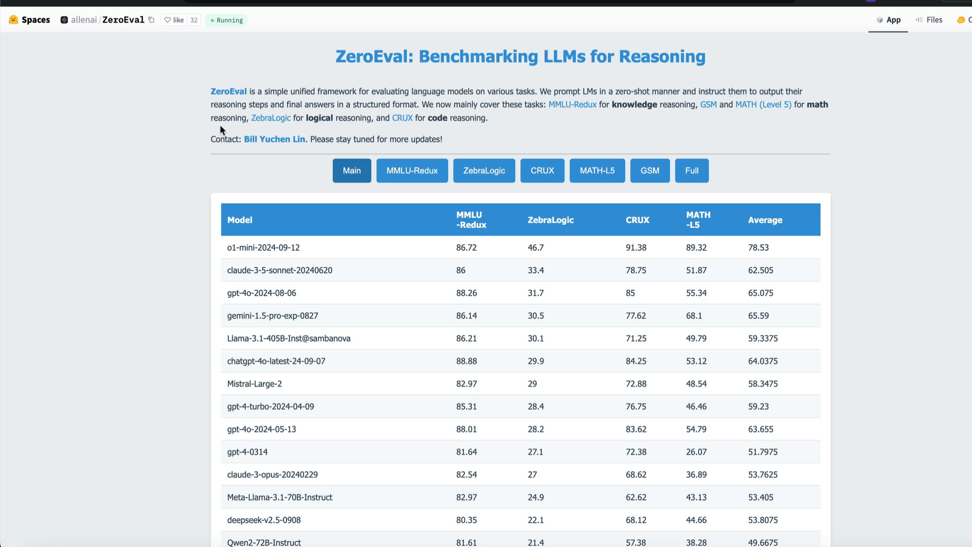
pyautogui.moveTo(211, 104); pyautogui.dragTo(418, 104)
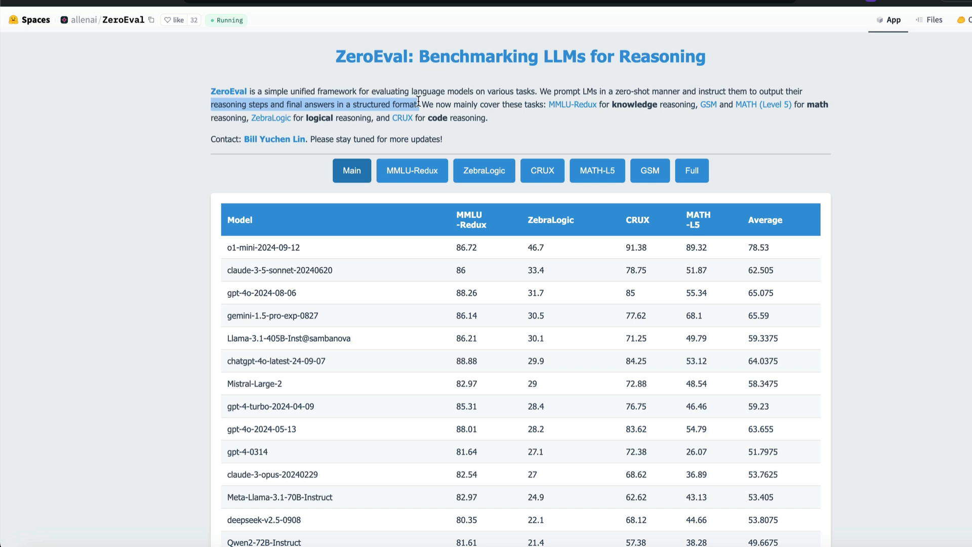
pyautogui.moveTo(300, 244)
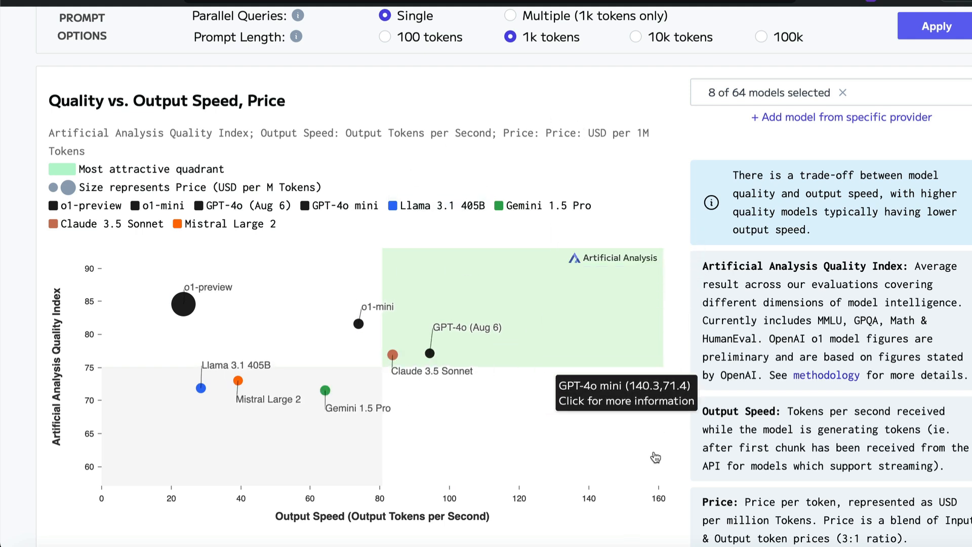
pyautogui.moveTo(195, 310)
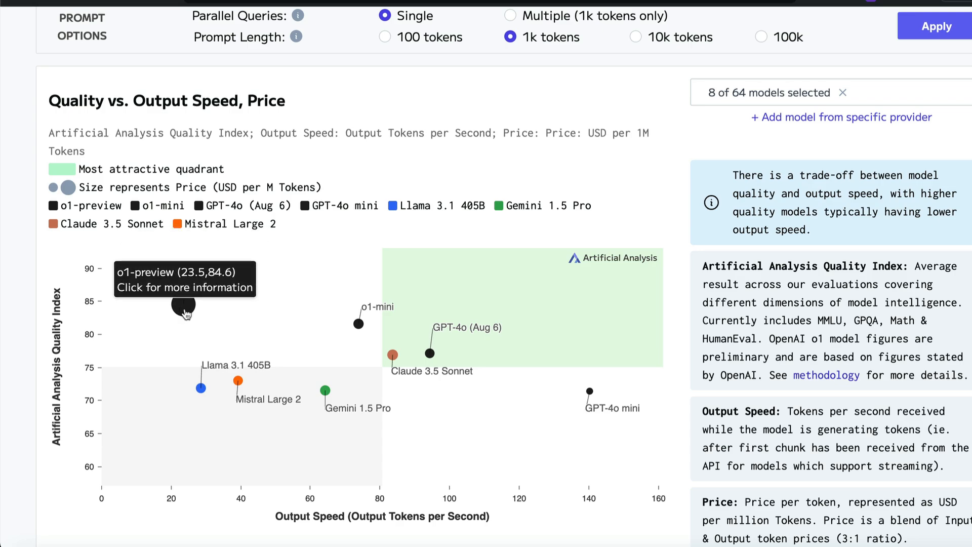
# - Scroll down to the Quality vs. Price chart showing o1-preview at $26.25 per million tokens
pyautogui.scroll(-3)
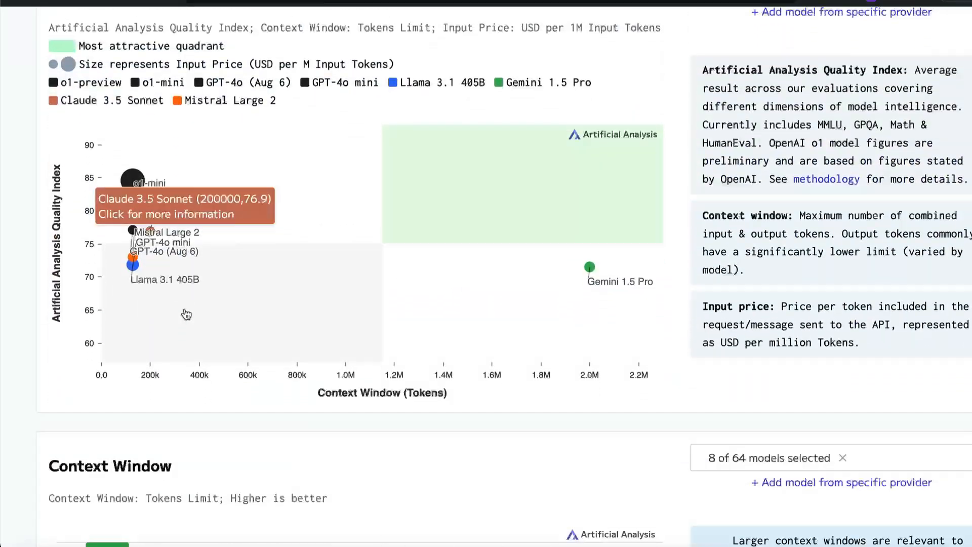
pyautogui.scroll(-3)
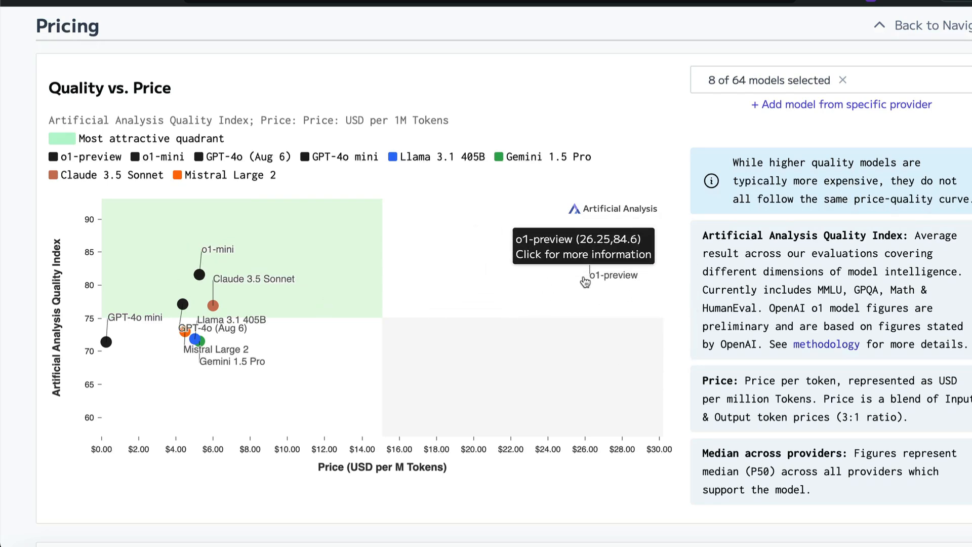
# - Scroll the comparison page back toward the model comparison summary at the top
pyautogui.scroll(-3)
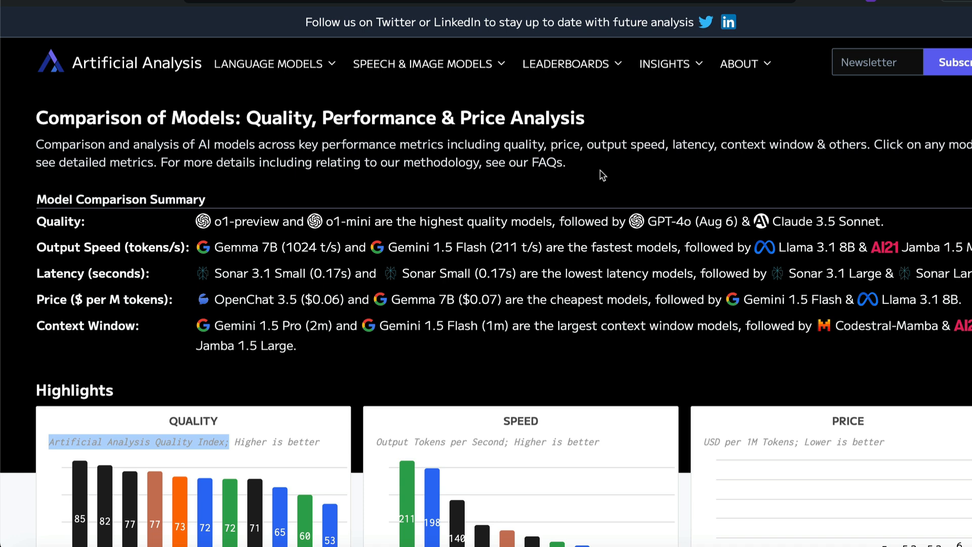
pyautogui.moveTo(630, 156)
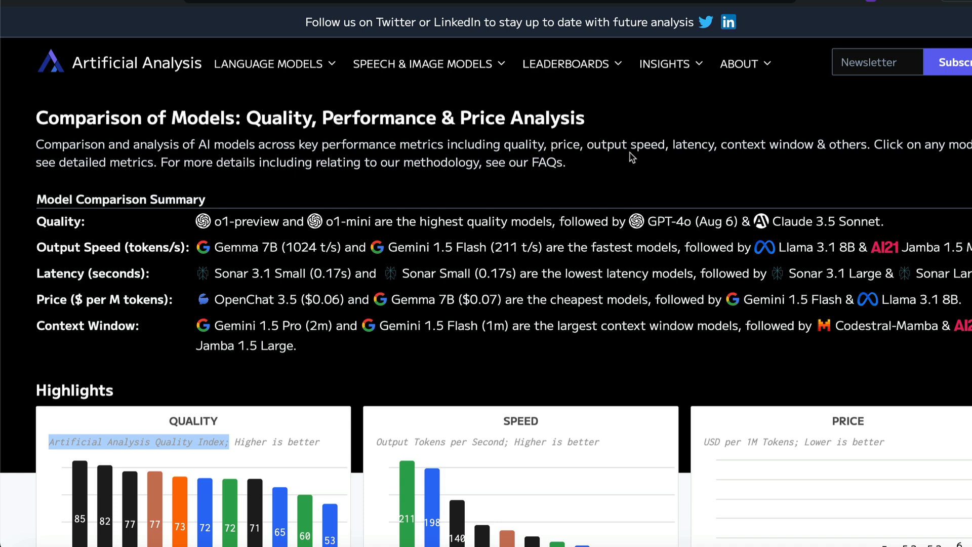
# - Reveal the Language Models menu with API provider comparisons for o1-preview and o1-mini
pyautogui.click(268, 62)
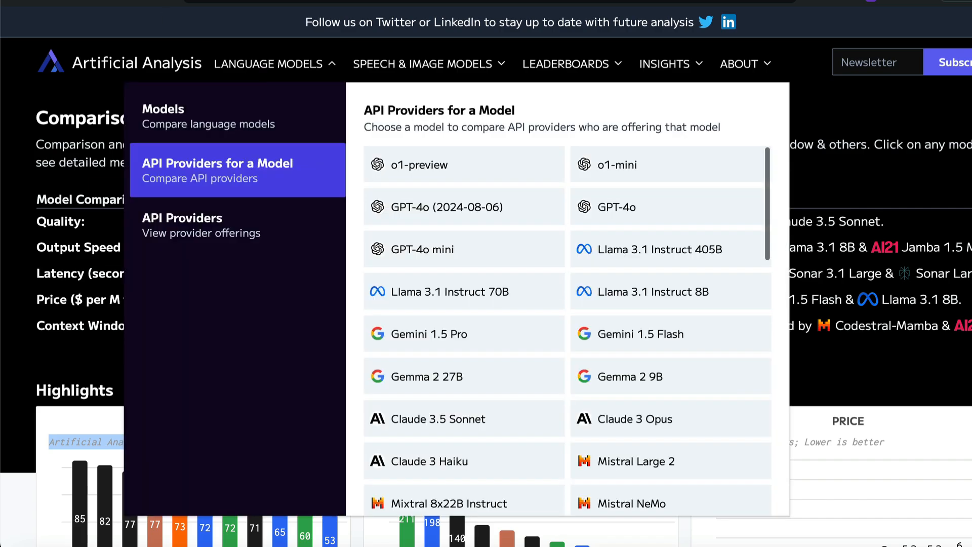